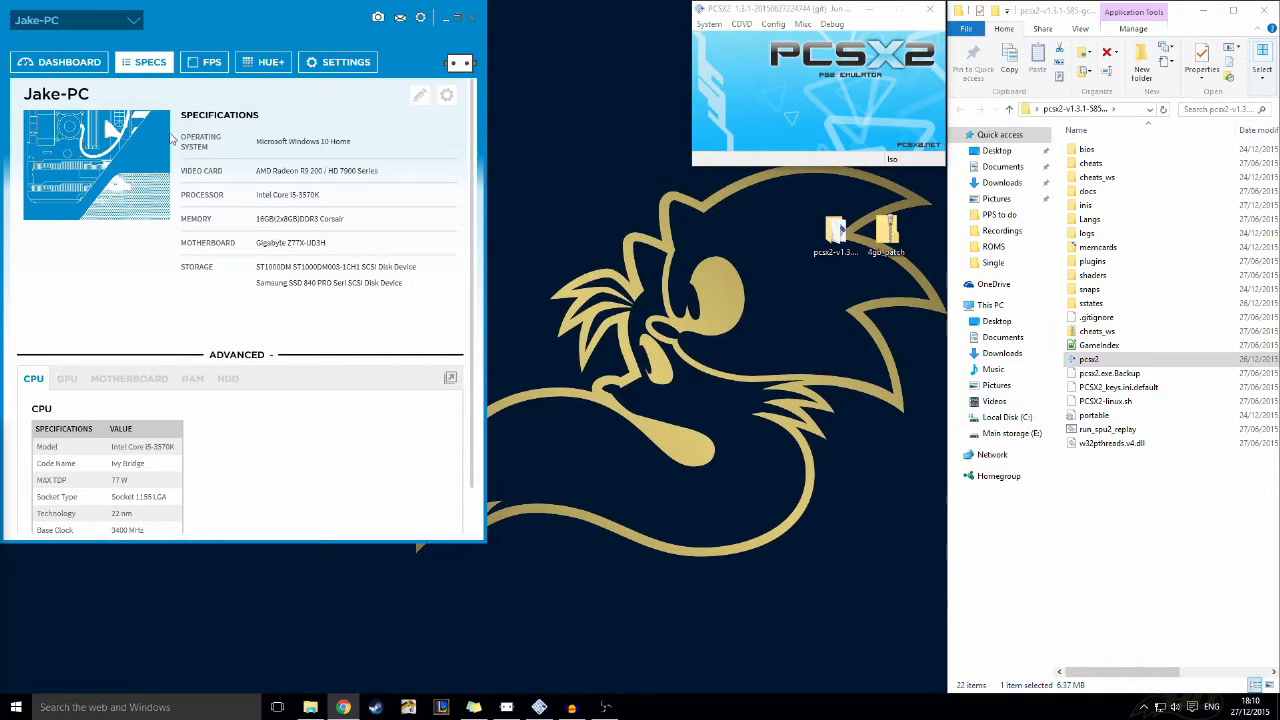
mouse_move(308, 246)
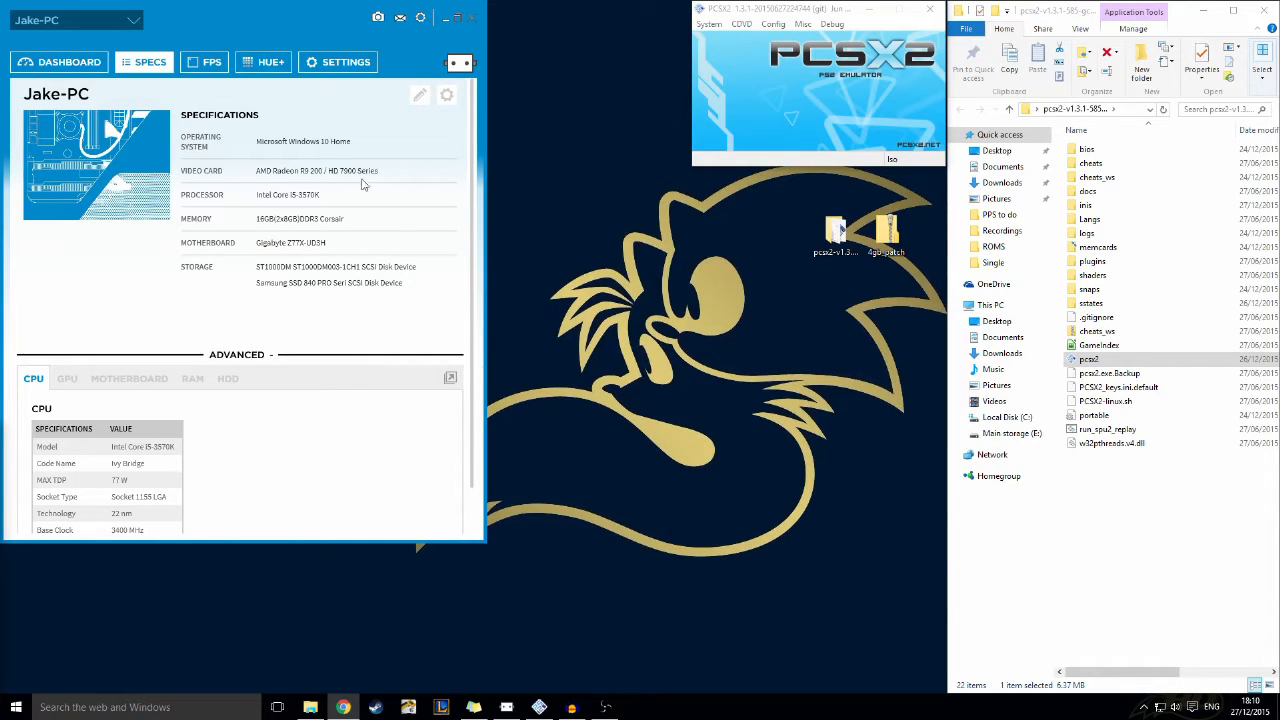
mouse_move(320, 204)
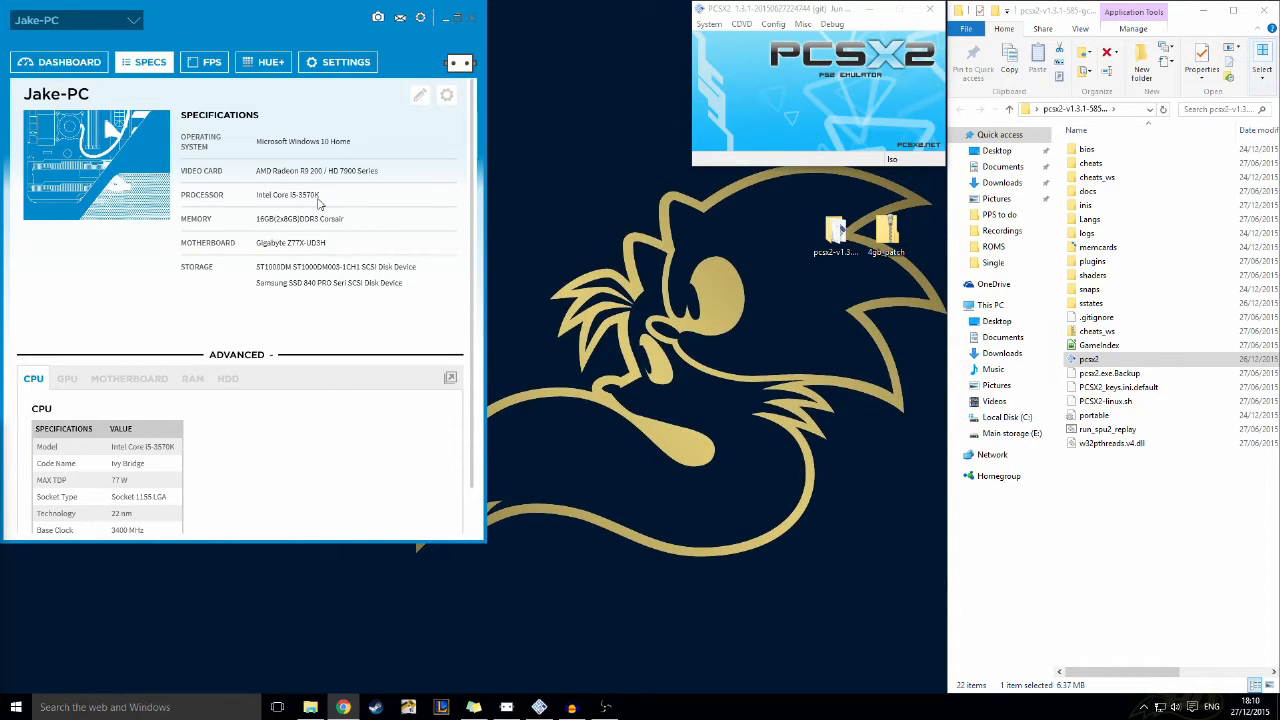
mouse_move(348, 206)
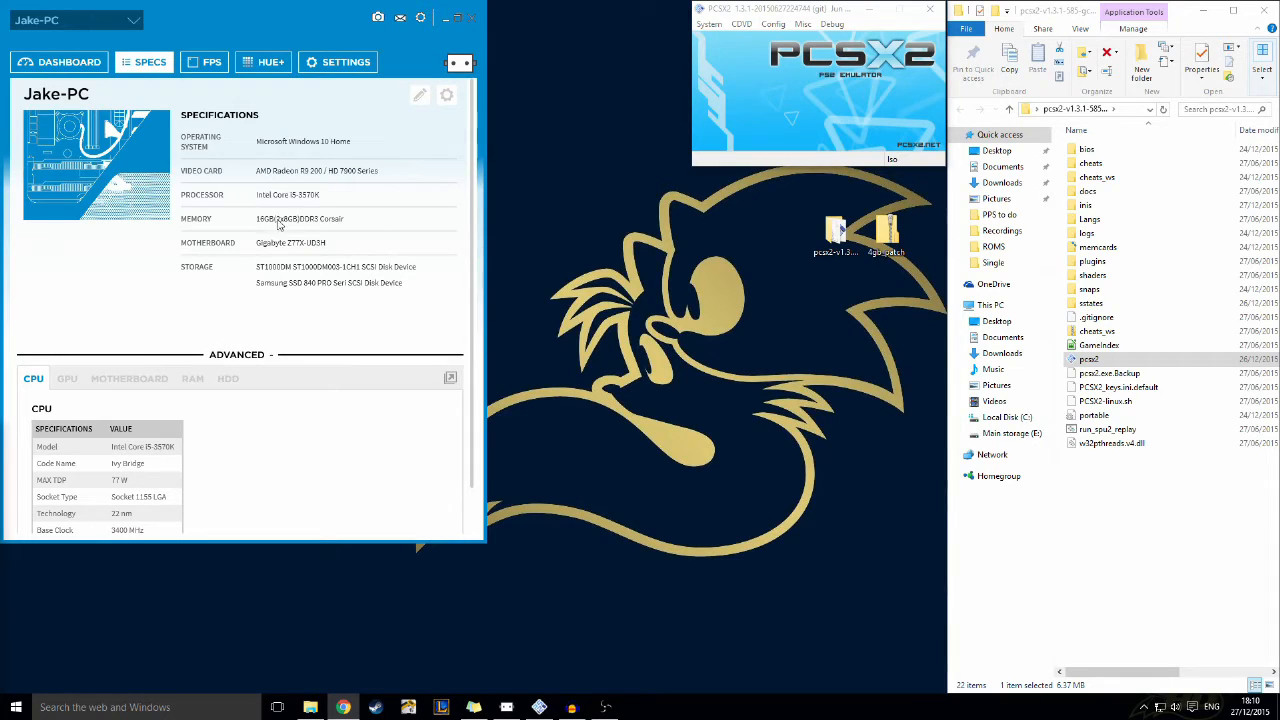
mouse_move(298, 256)
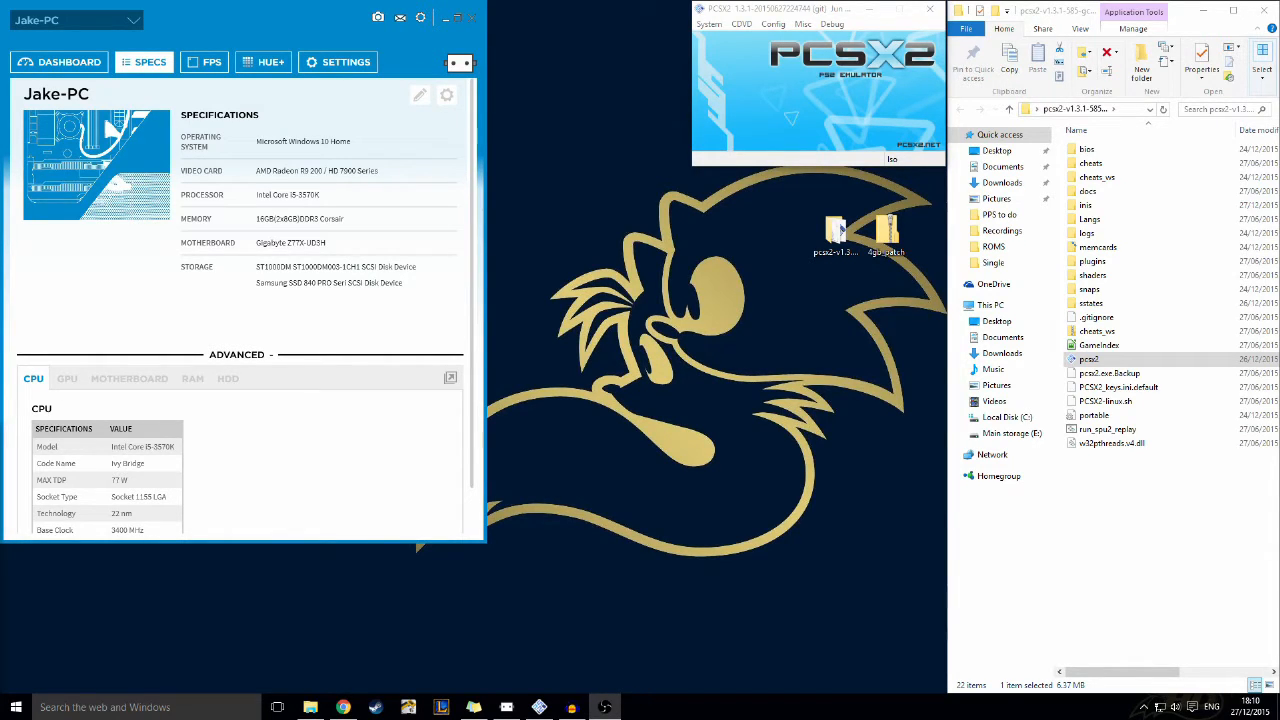
mouse_move(496, 112)
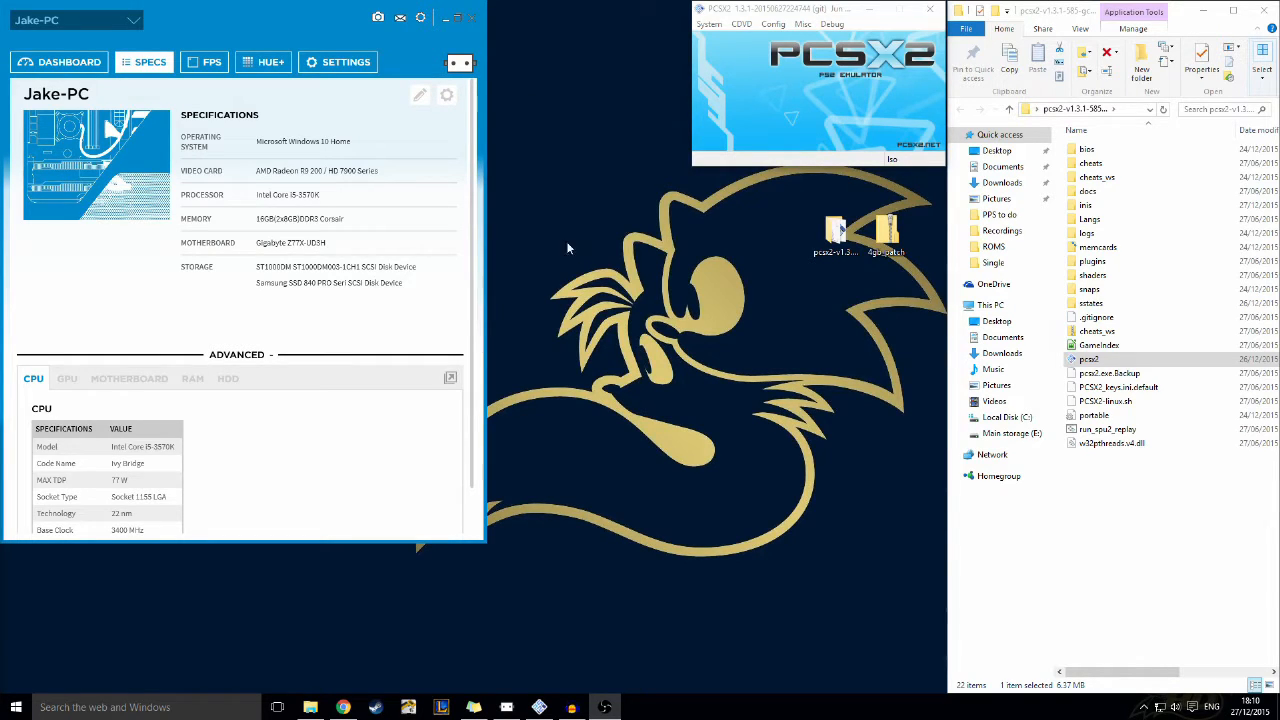
mouse_move(722, 368)
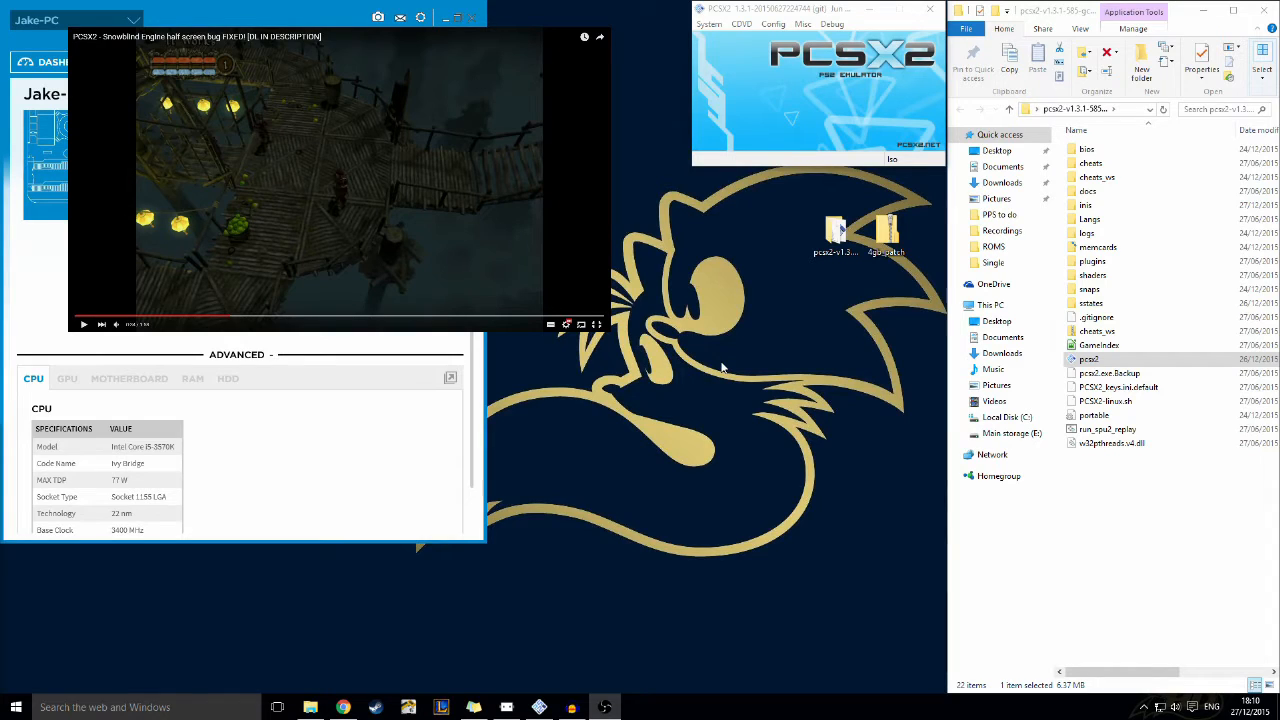
mouse_move(770, 224)
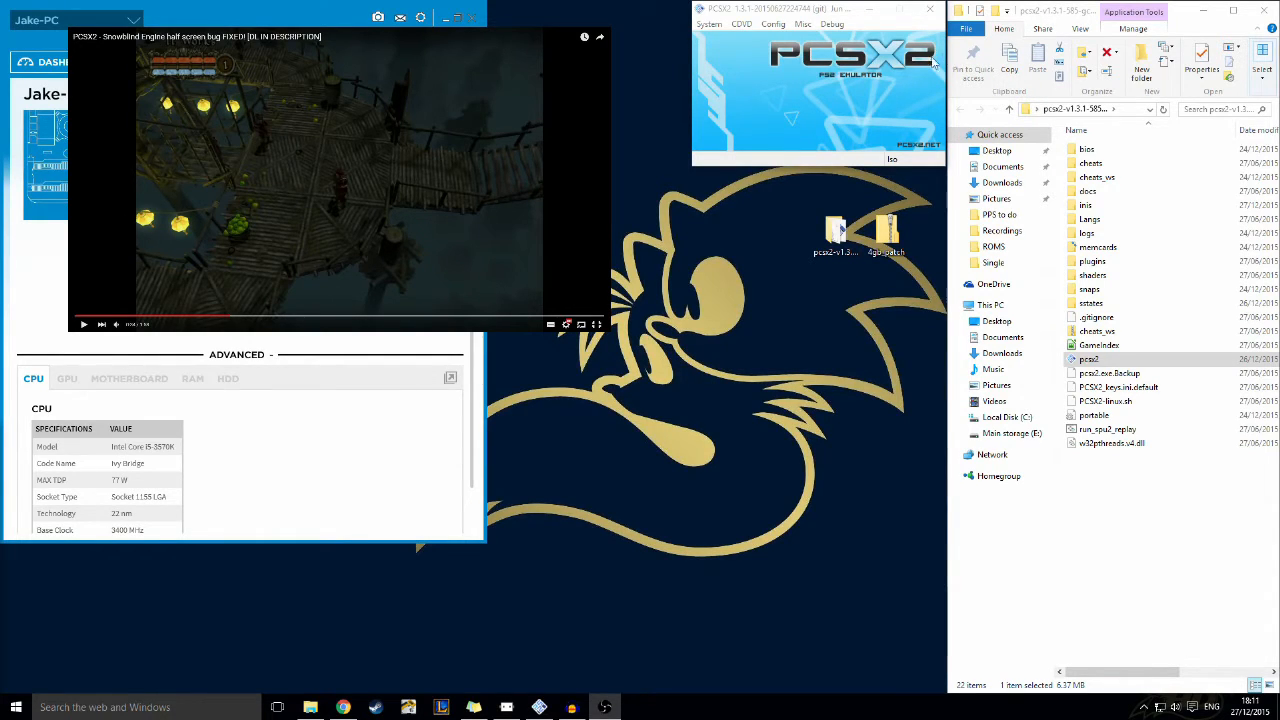
mouse_move(830, 76)
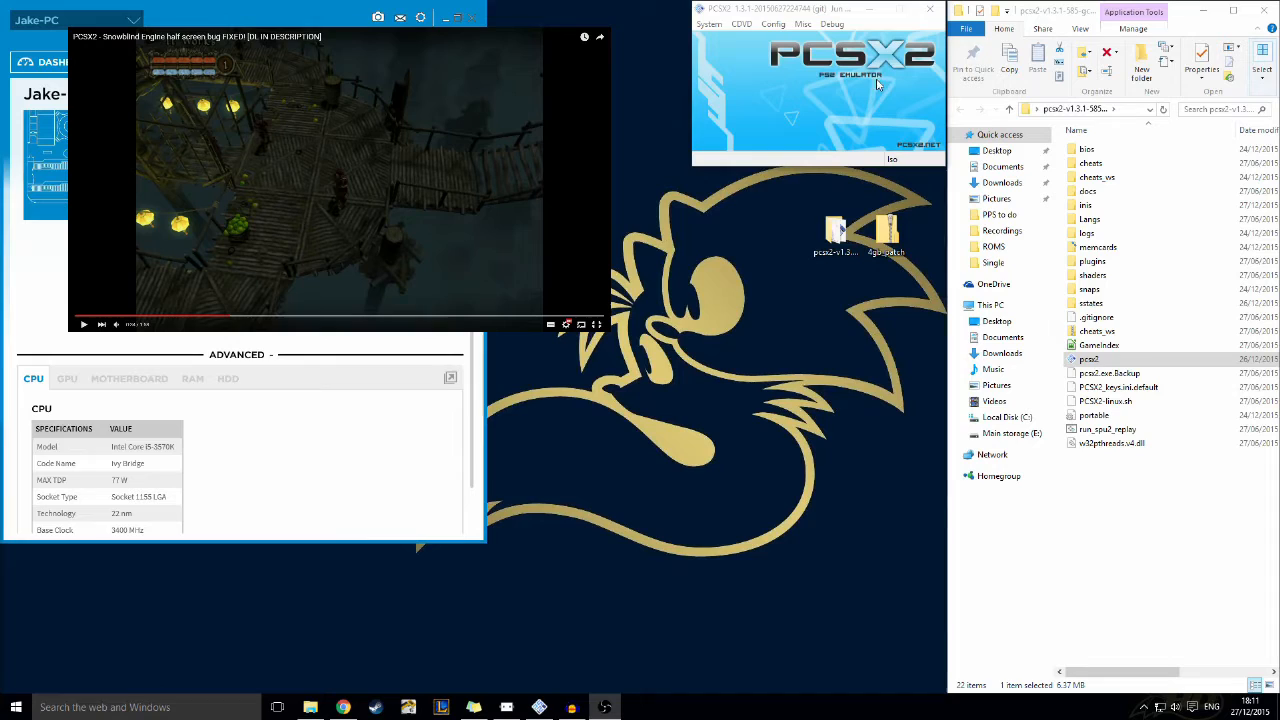
mouse_move(846, 100)
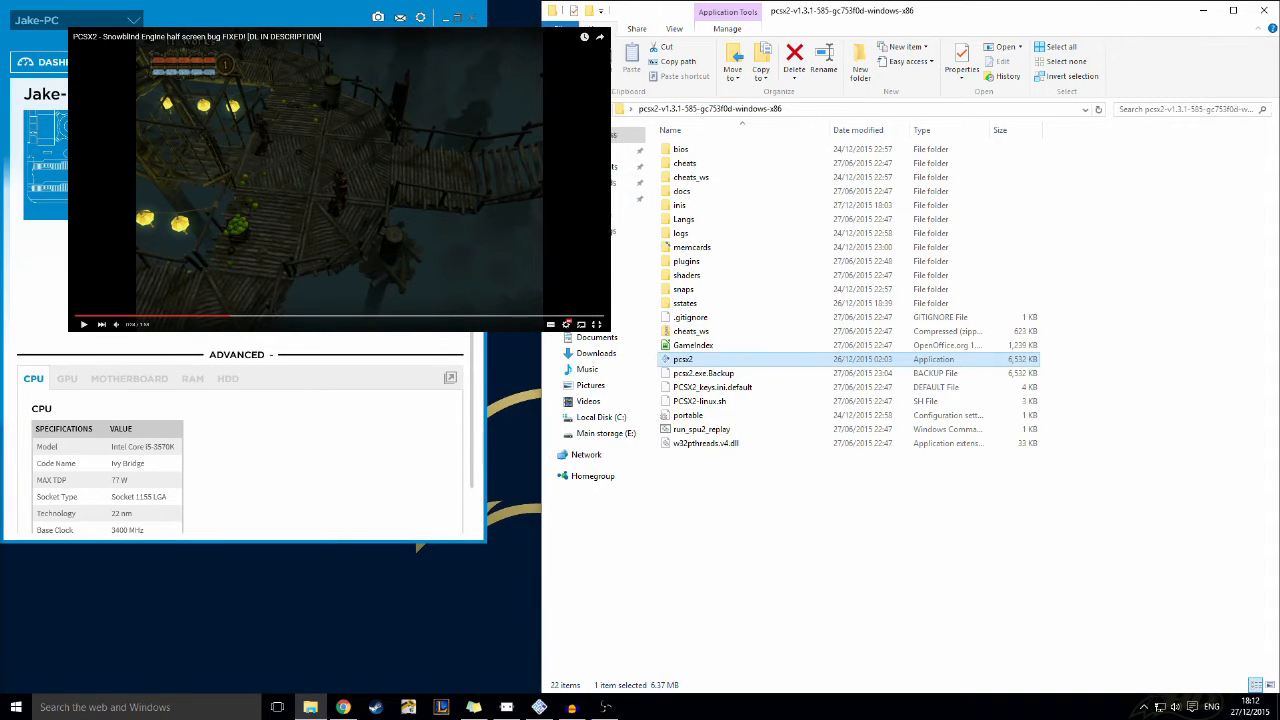
Restore the pcsx2 folder window to its narrow size beside the emulator
double_click(1092, 358)
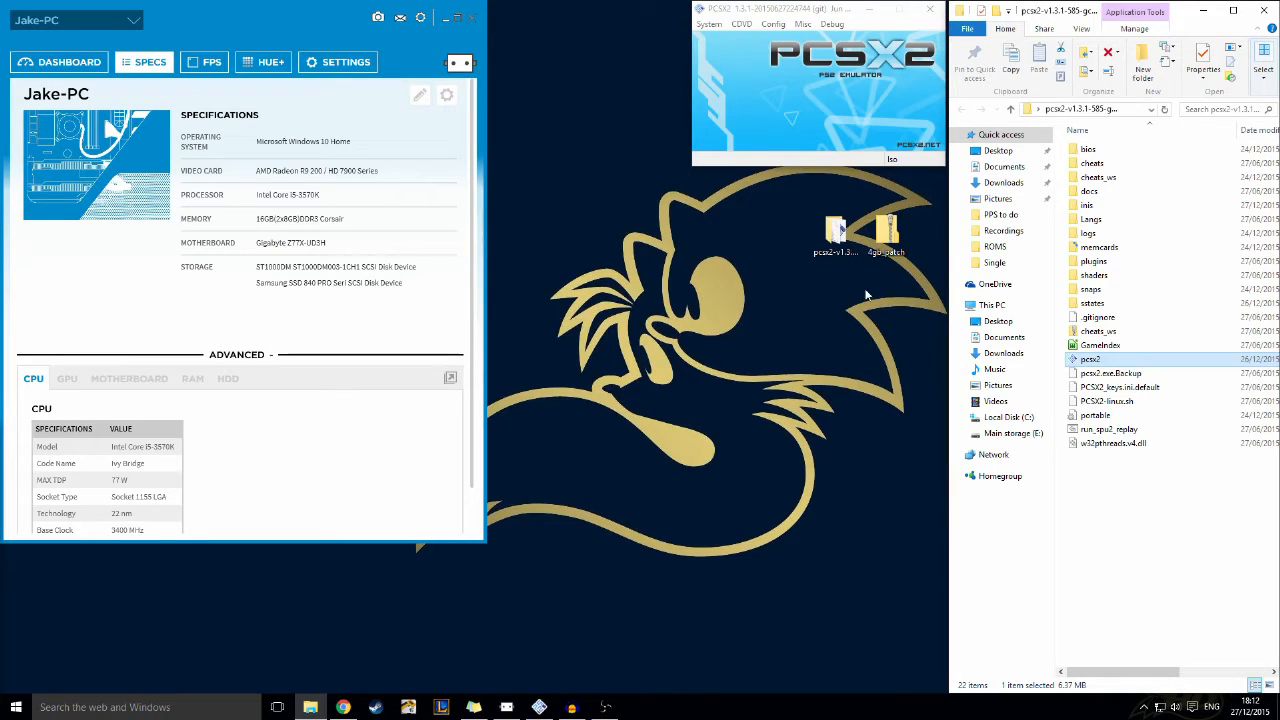
left_click(884, 230)
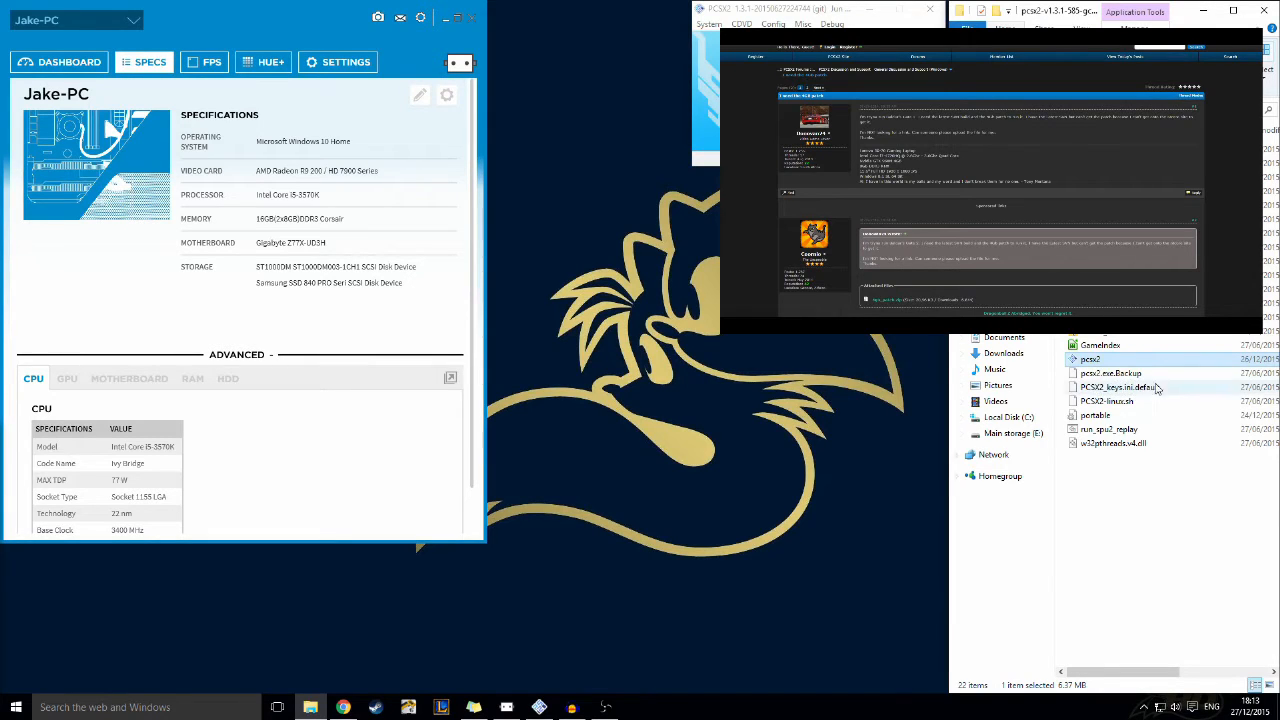
mouse_move(1090, 360)
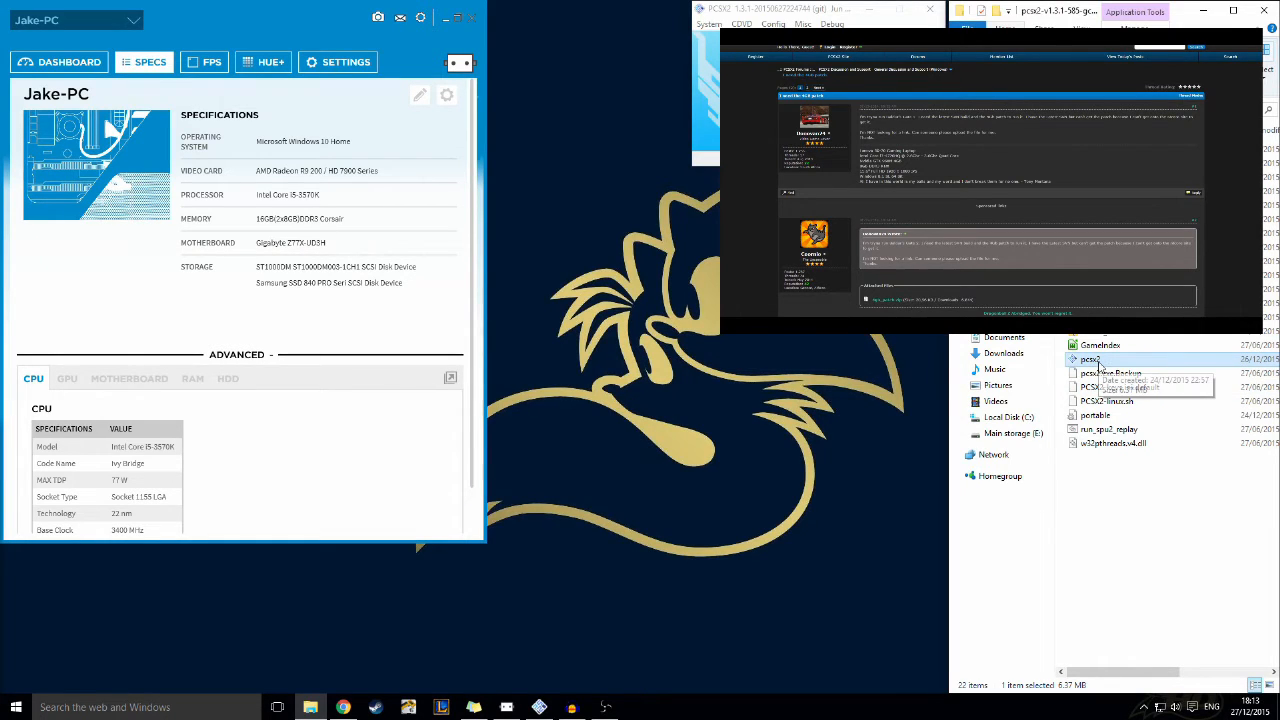
mouse_move(1092, 360)
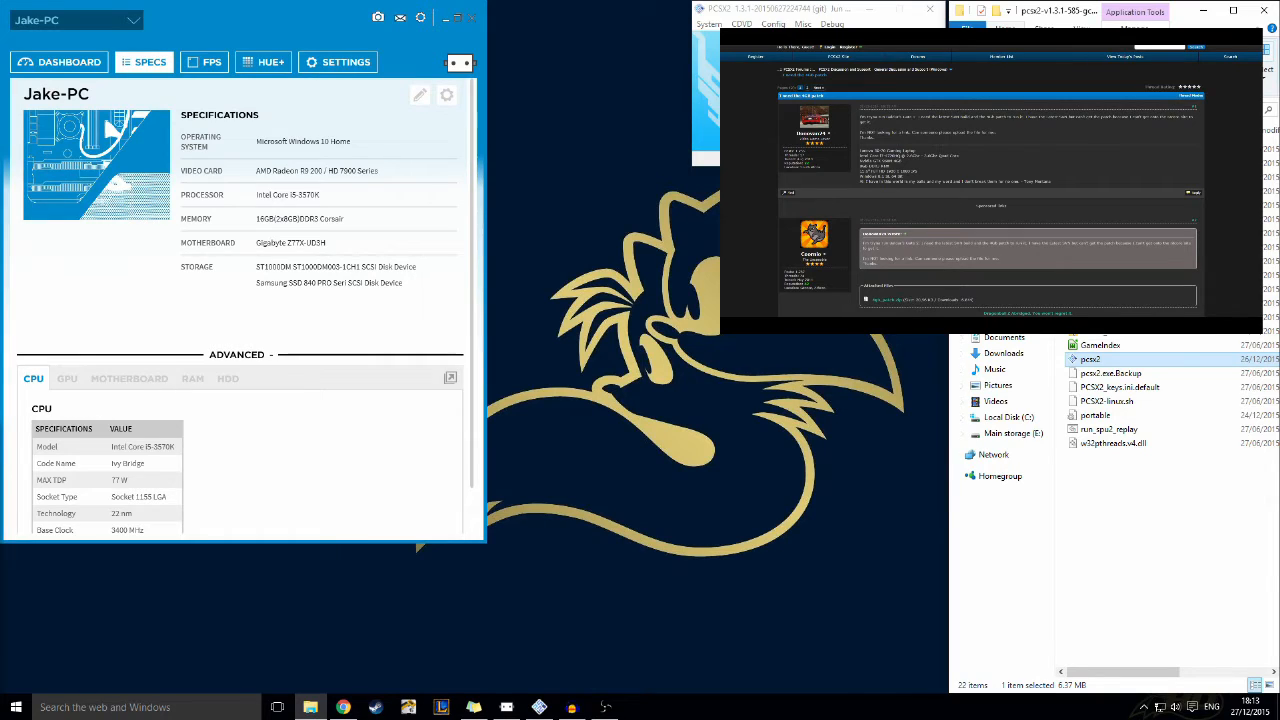
mouse_move(628, 136)
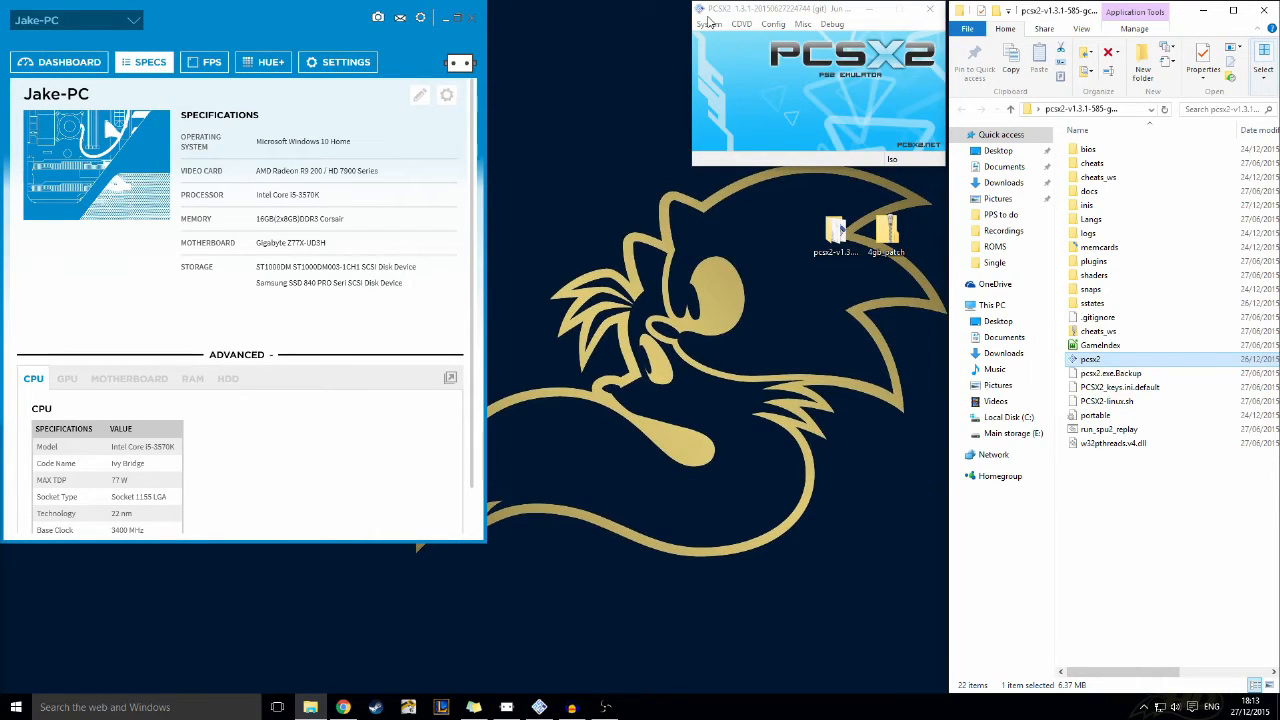
Show the EE/IOP recompiler and Chop / Zero rounding options in Emulation Settings
left_click(772, 24)
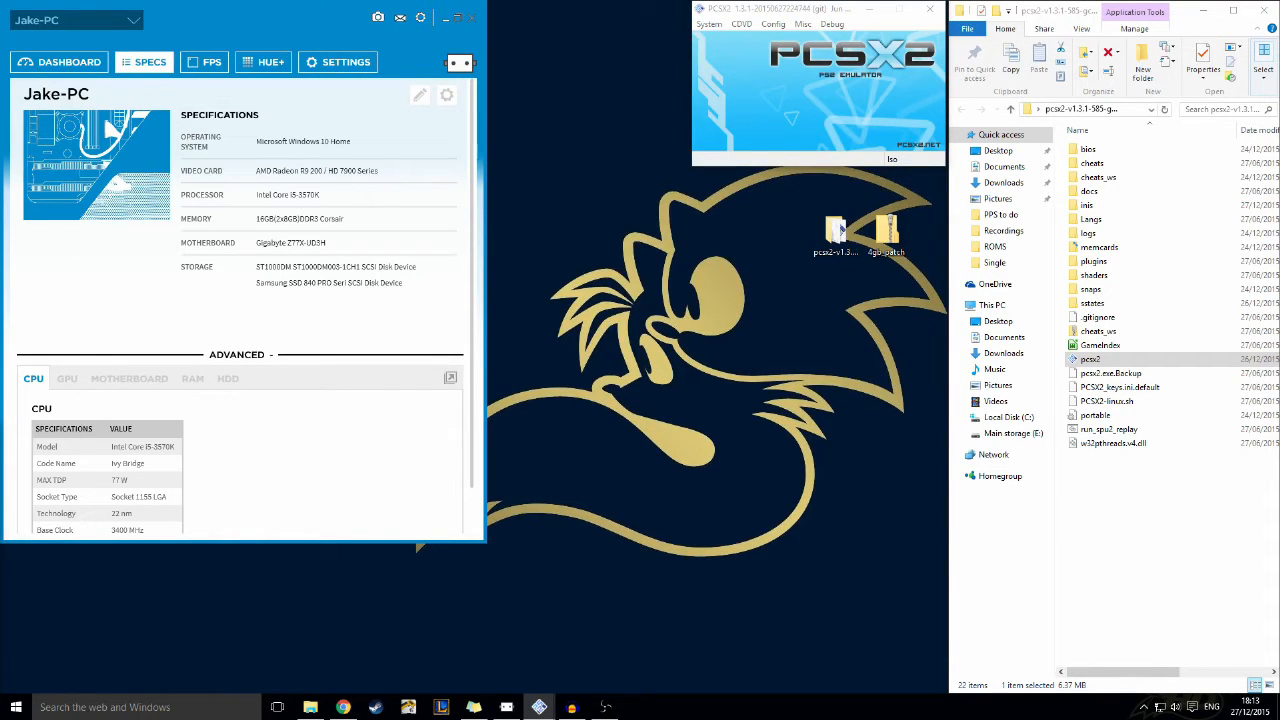
left_click(772, 24)
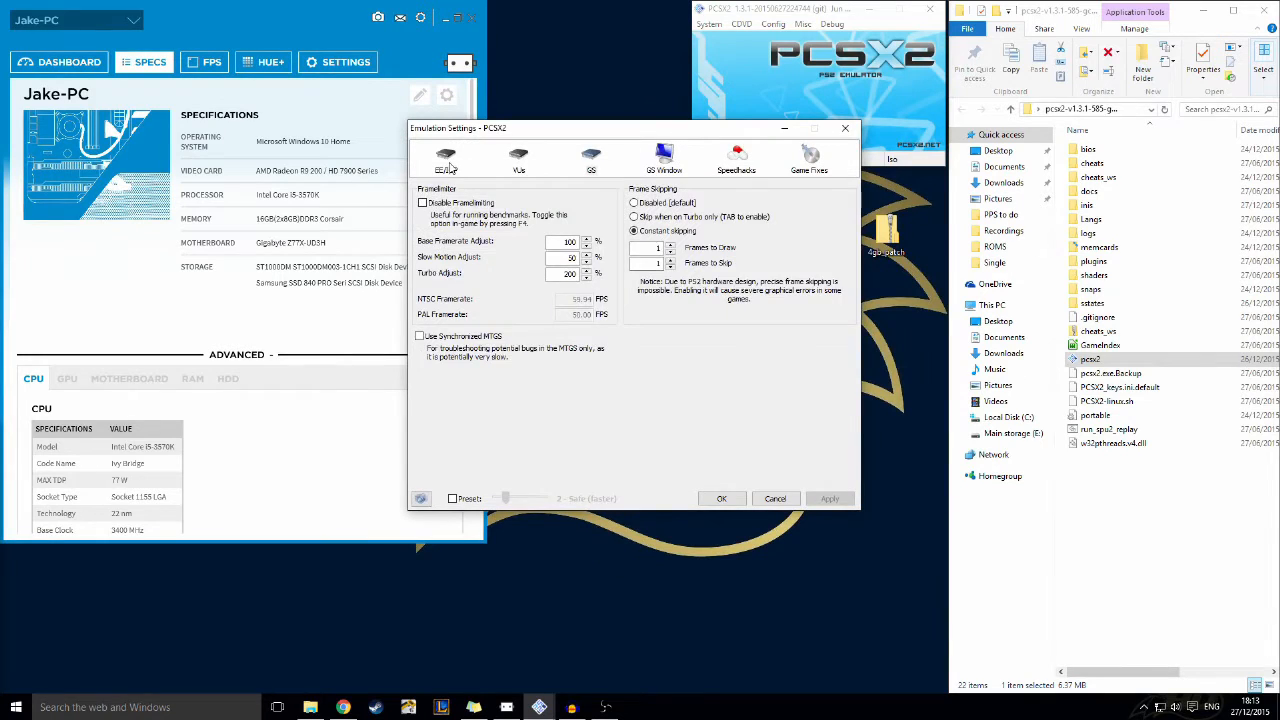
left_click(444, 160)
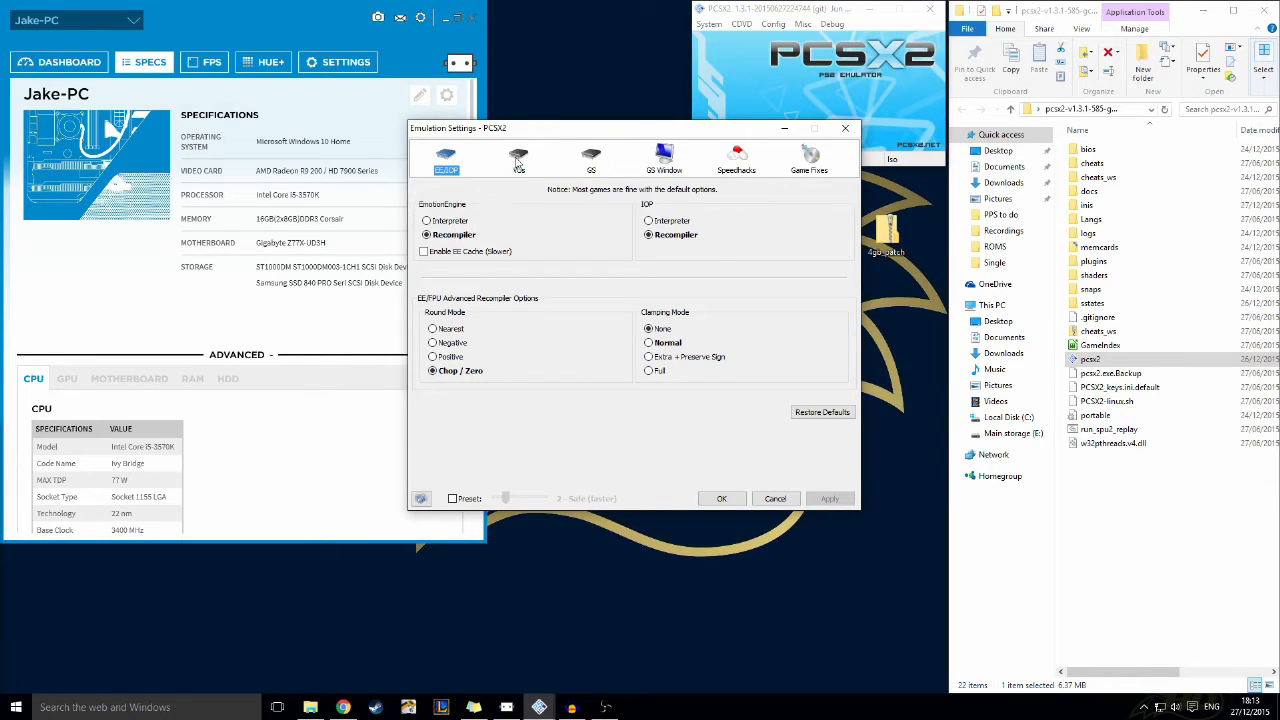
Review the VU recompilers, then the GS page with constant skipping draw 1, skip 1
left_click(518, 158)
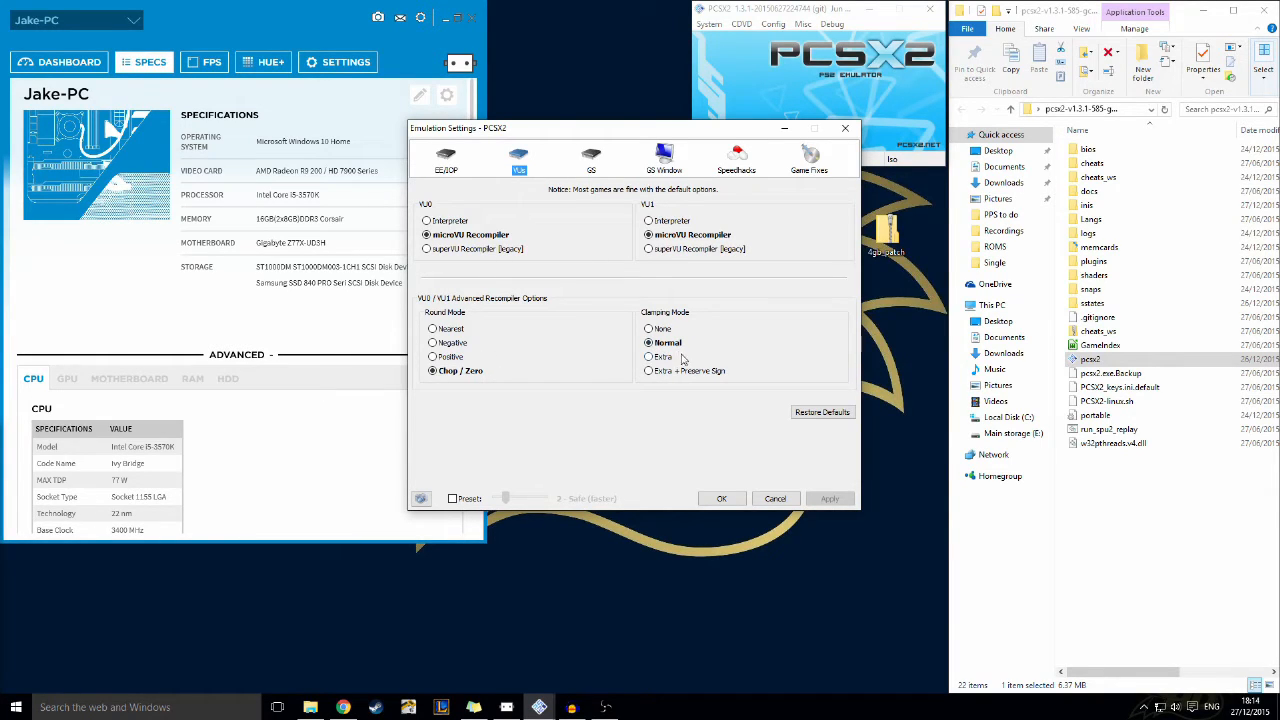
left_click(592, 156)
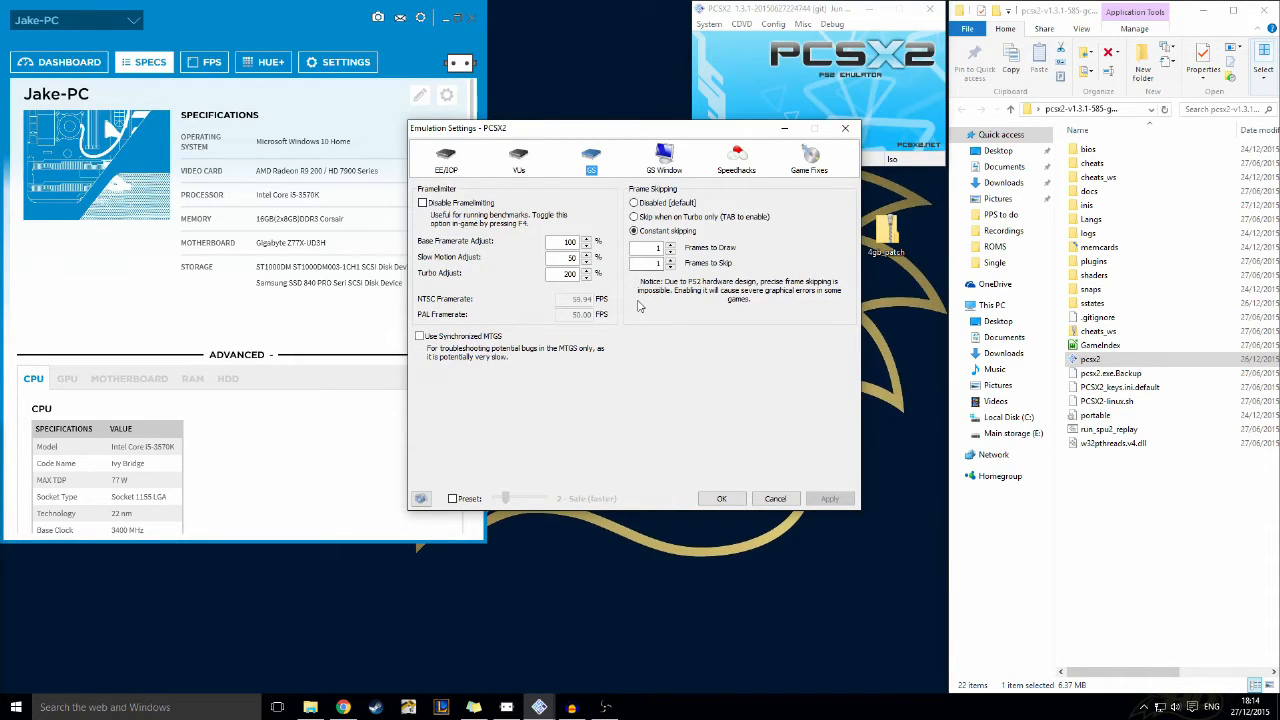
mouse_move(668, 232)
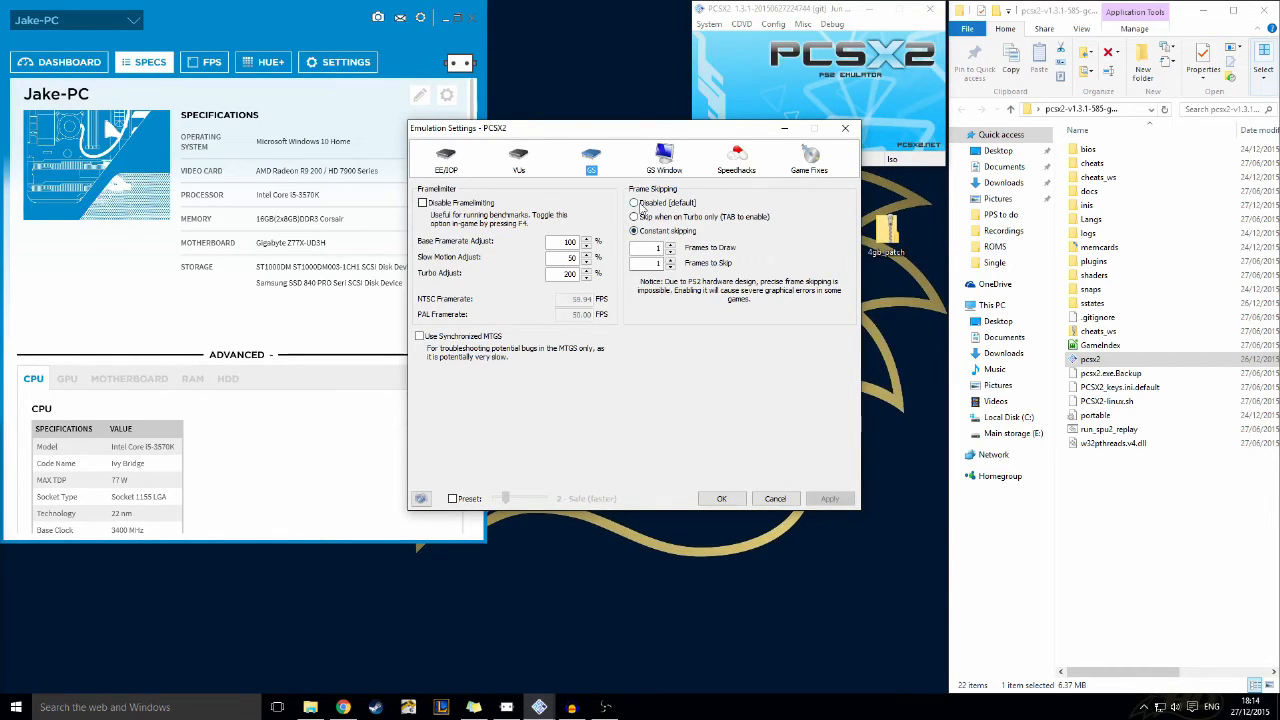
Set frame skipping to Disabled (default), apply it, and view the GS Window options
left_click(828, 498)
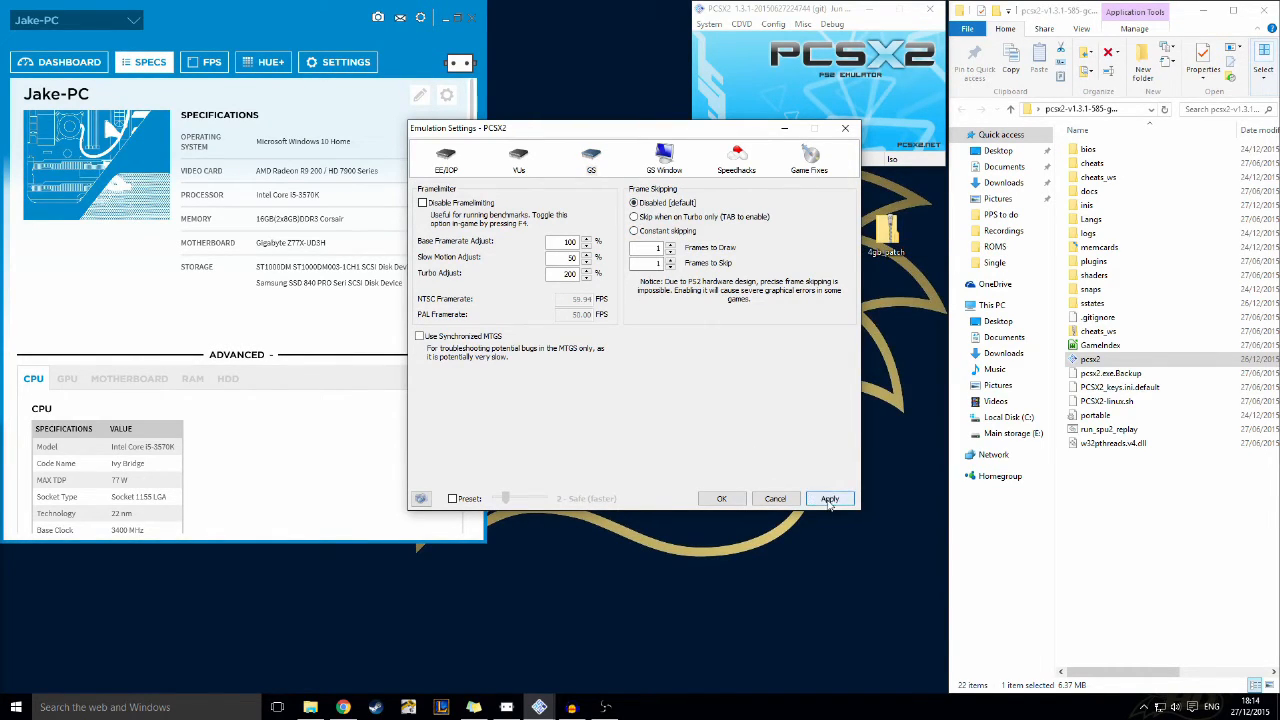
left_click(830, 498)
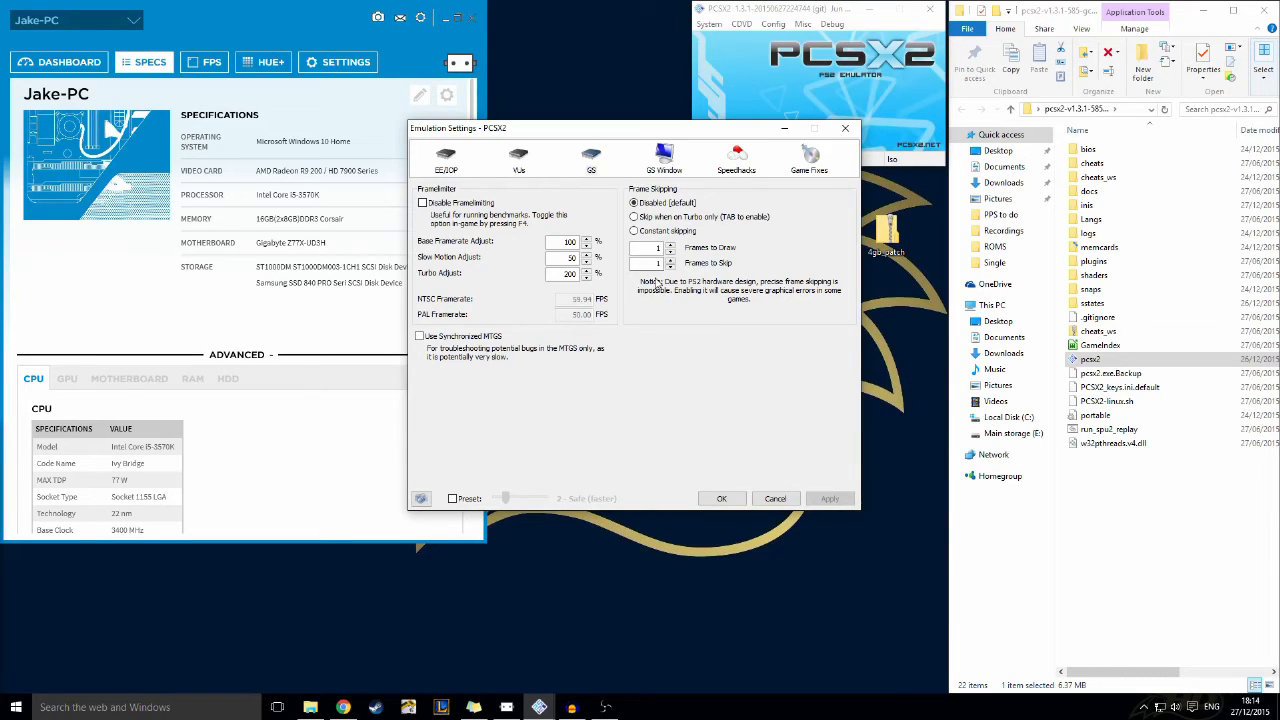
left_click(664, 158)
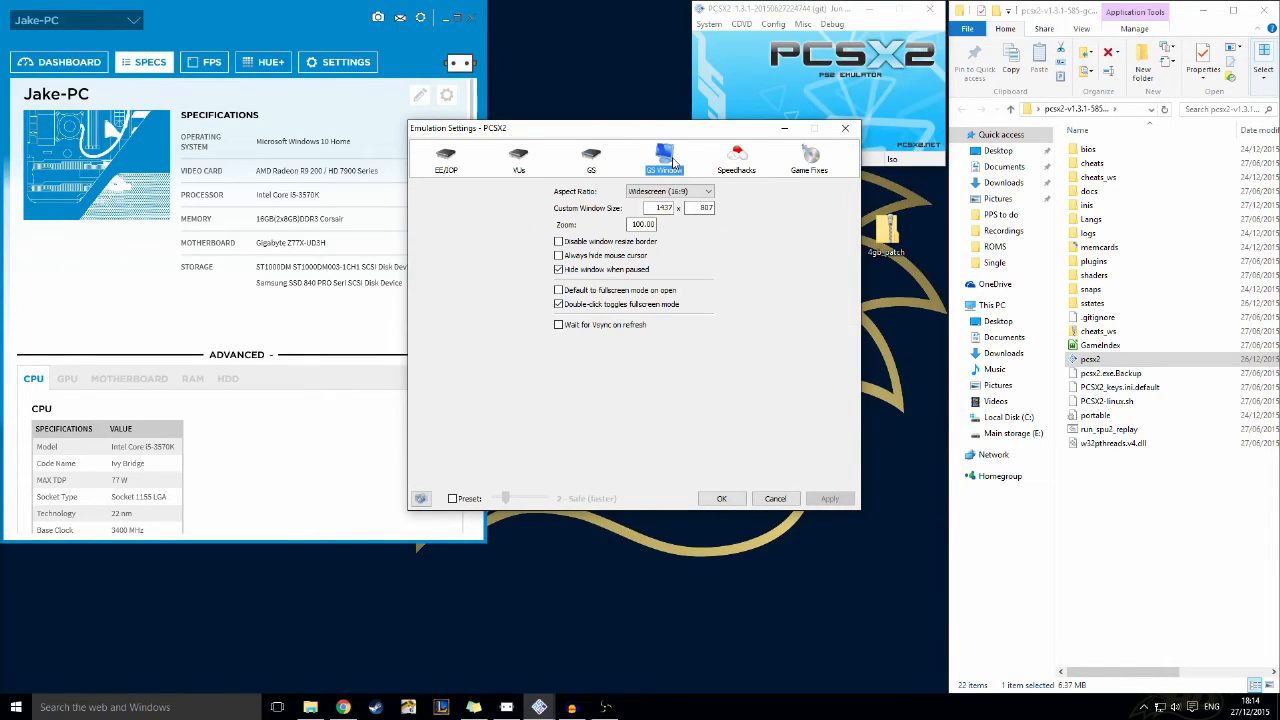
mouse_move(604, 300)
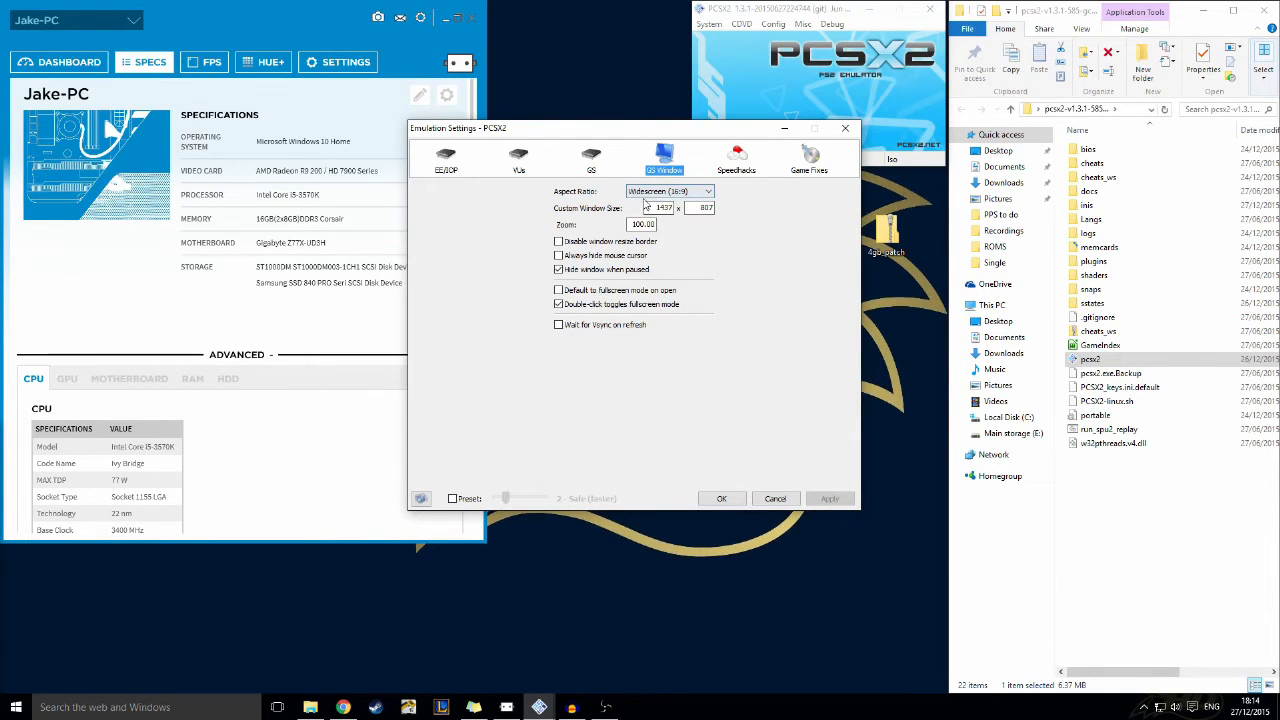
Close Emulation Settings with OK, leaving the Video (GS) choices listed
left_click(736, 158)
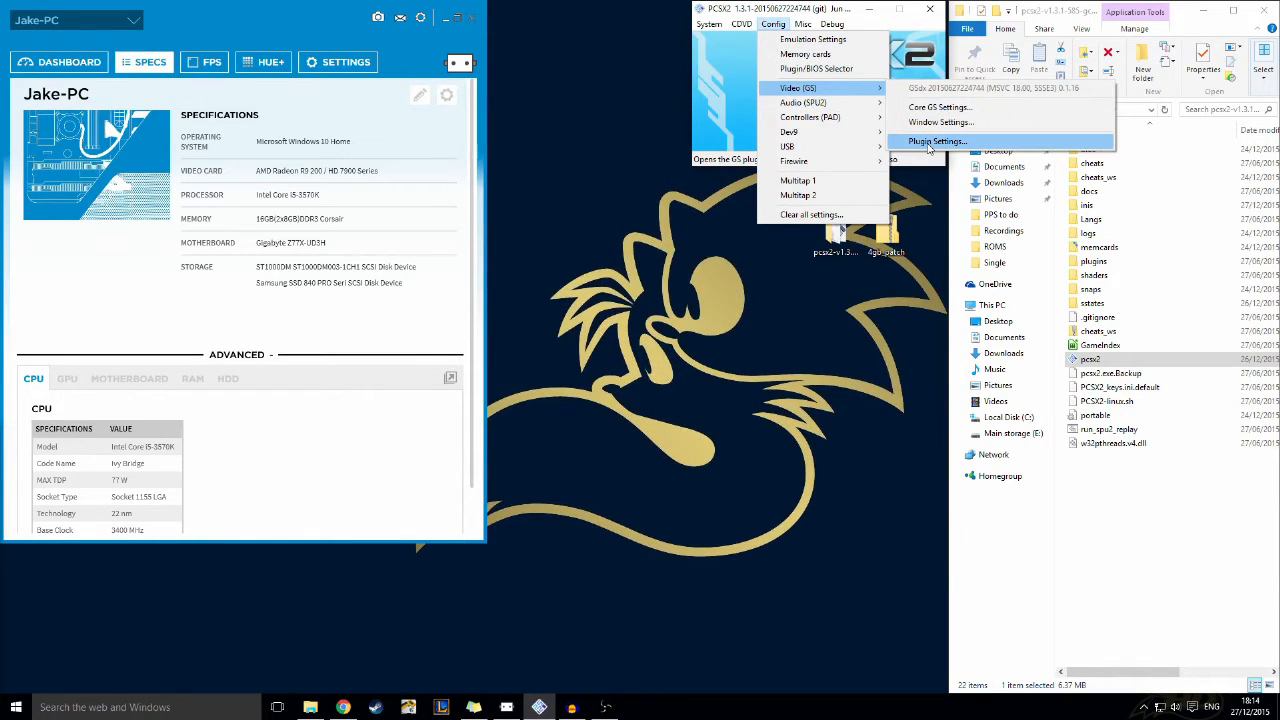
Review the GS plugin's configuration from the Plugin/BIOS Selector and close it
left_click(936, 140)
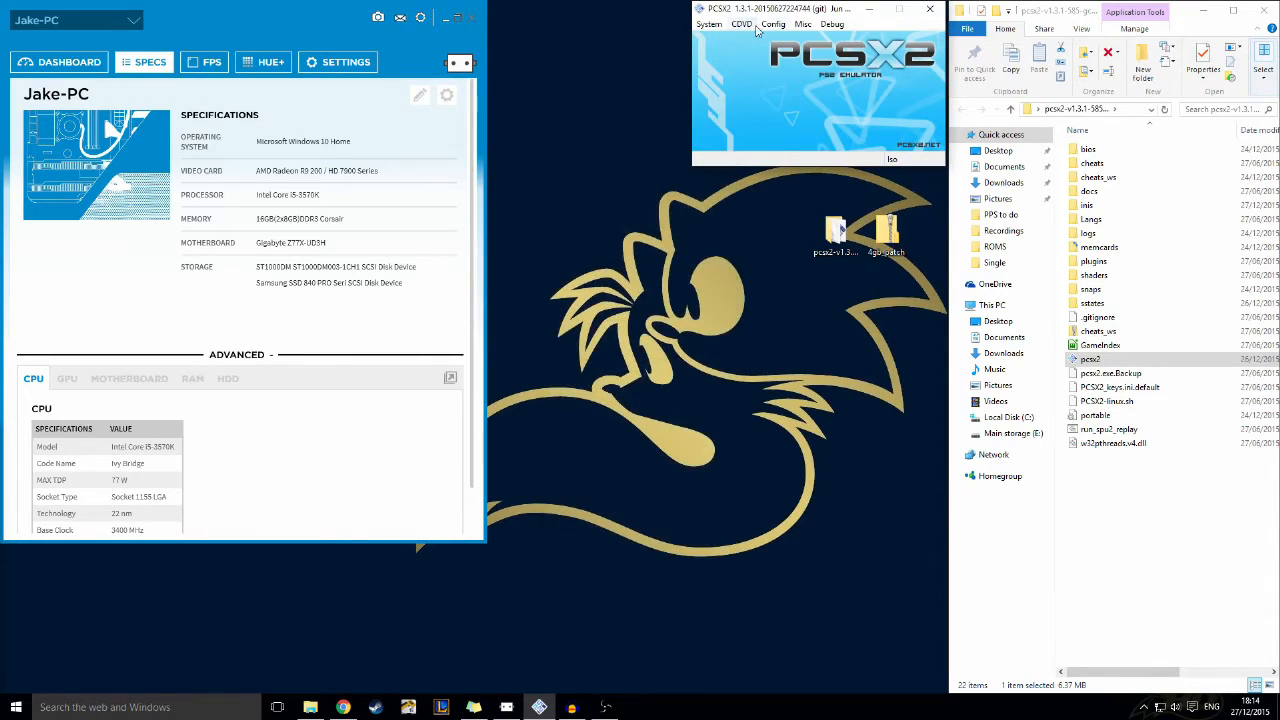
left_click(772, 24)
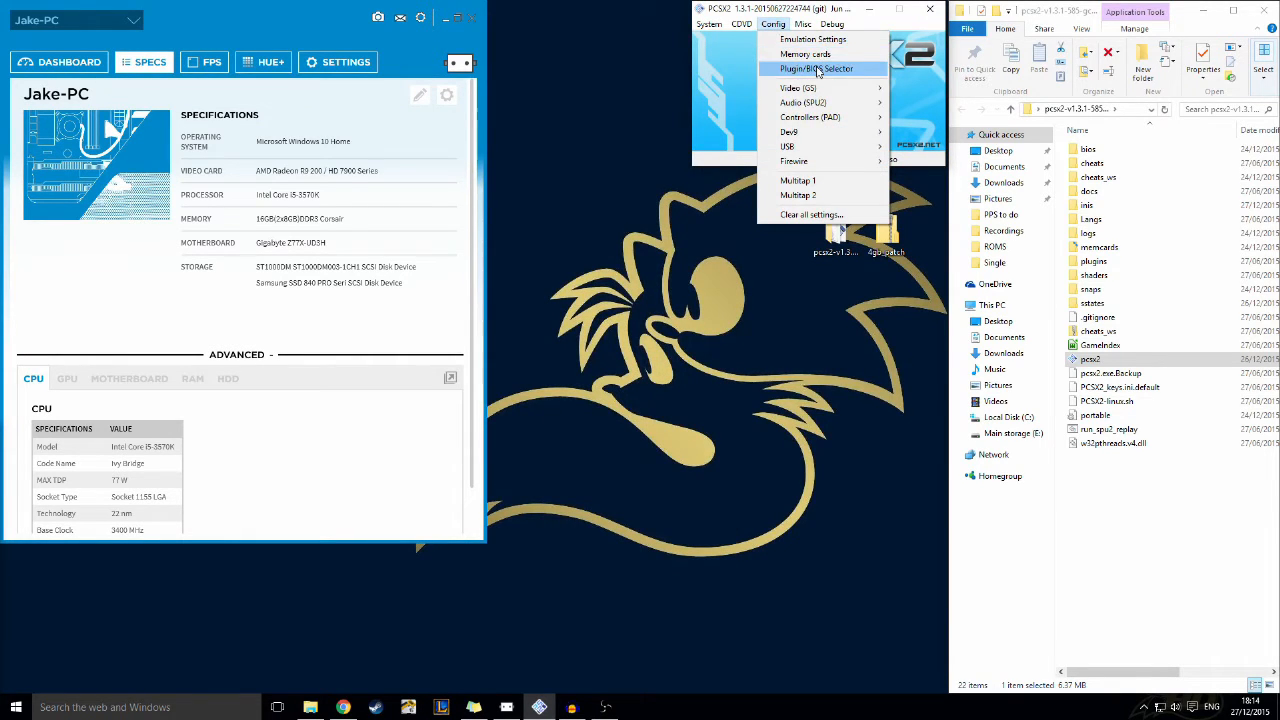
left_click(816, 68)
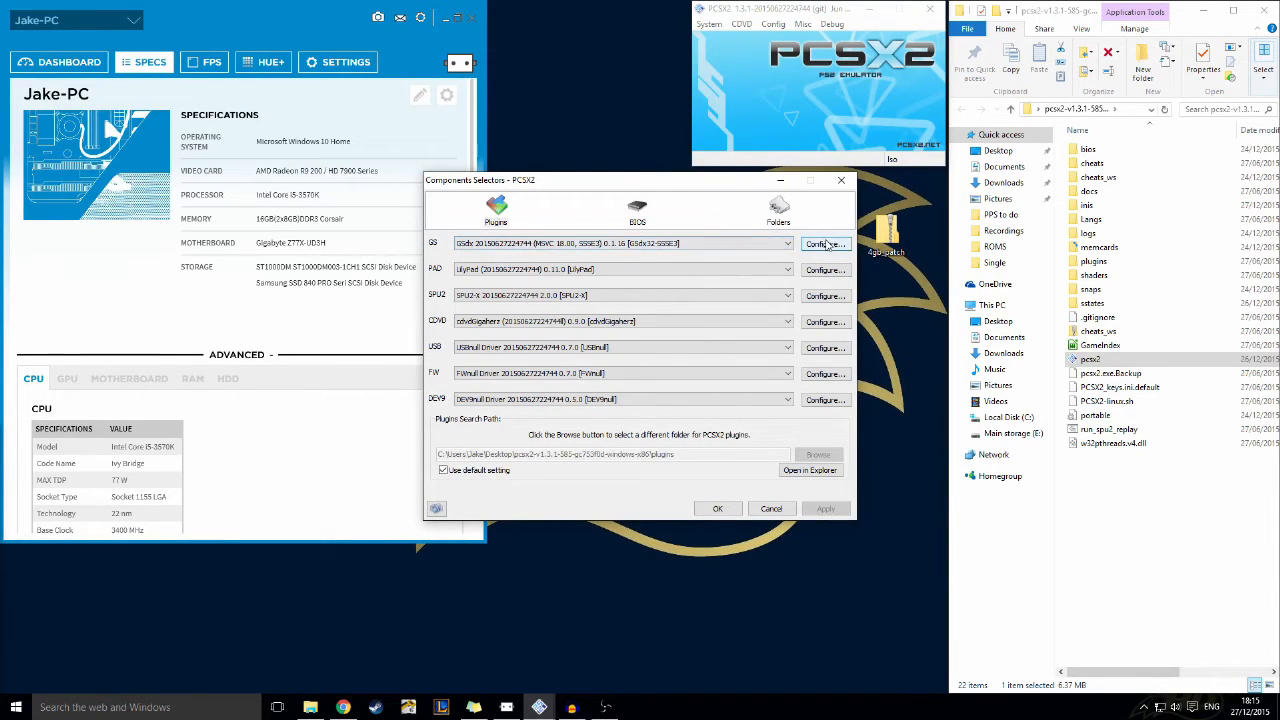
left_click(824, 244)
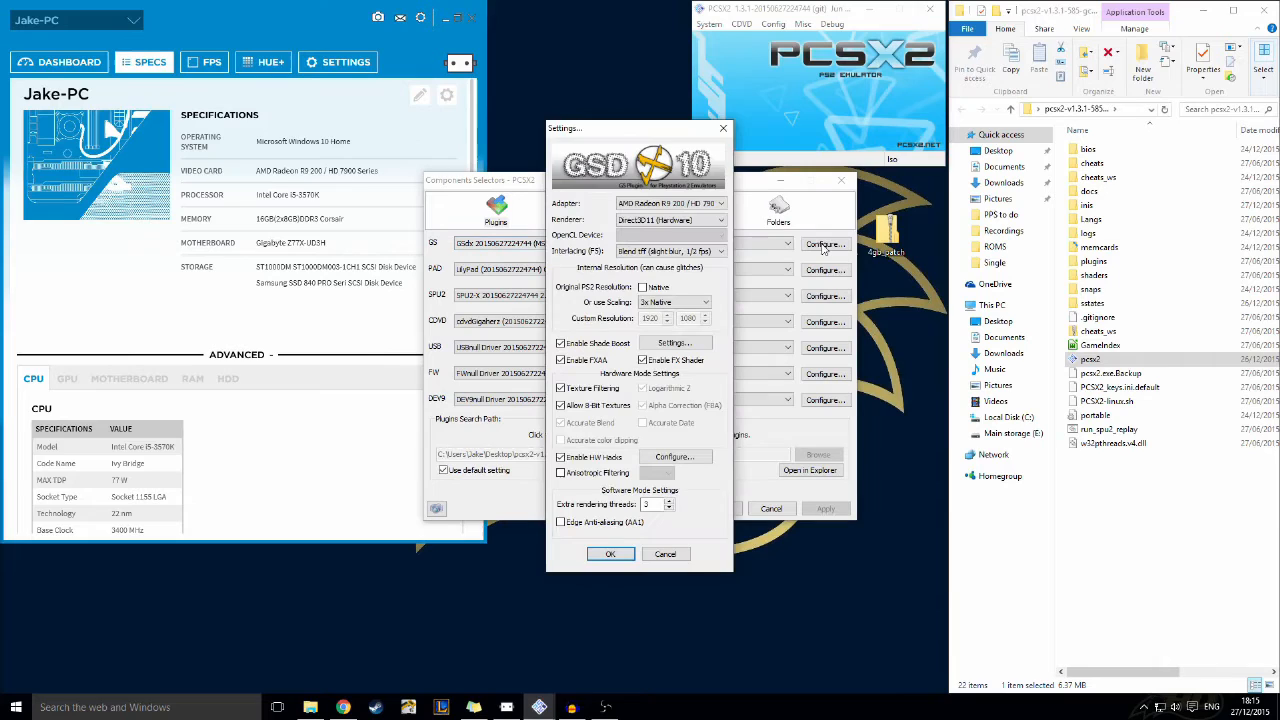
left_click(610, 554)
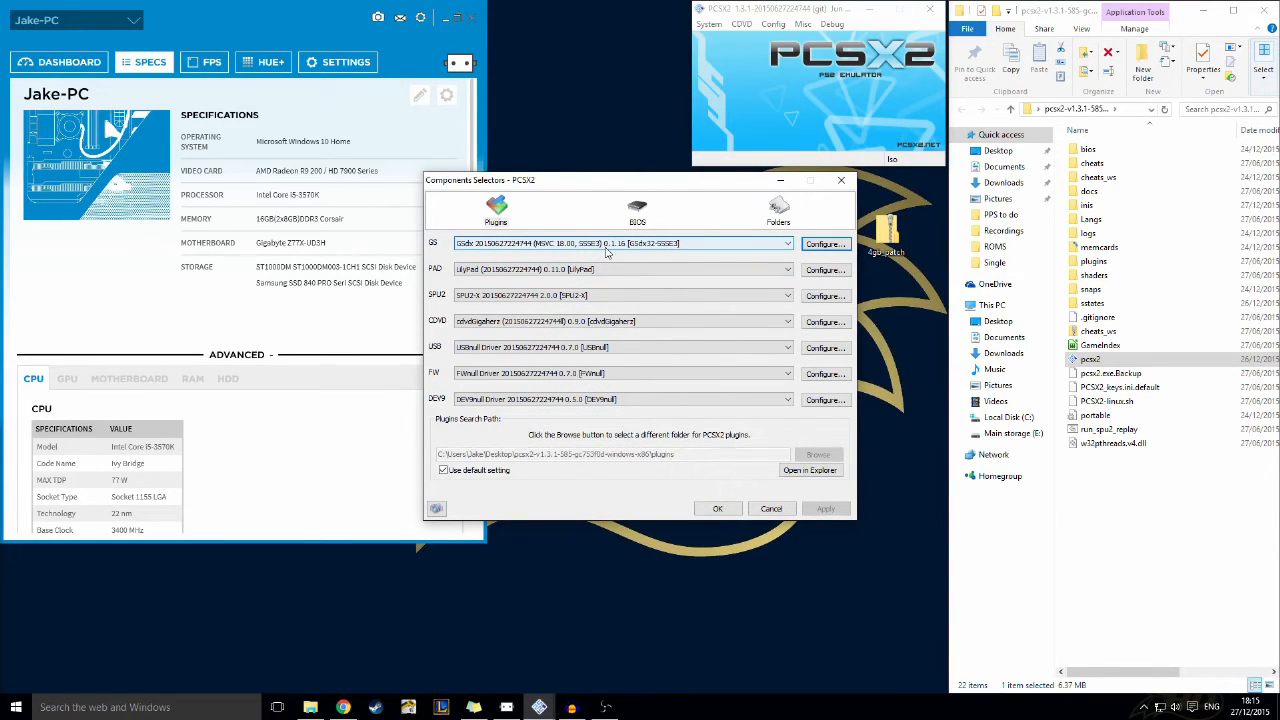
Choose the GSdx version from the GS dropdown and confirm the selector with OK
left_click(788, 244)
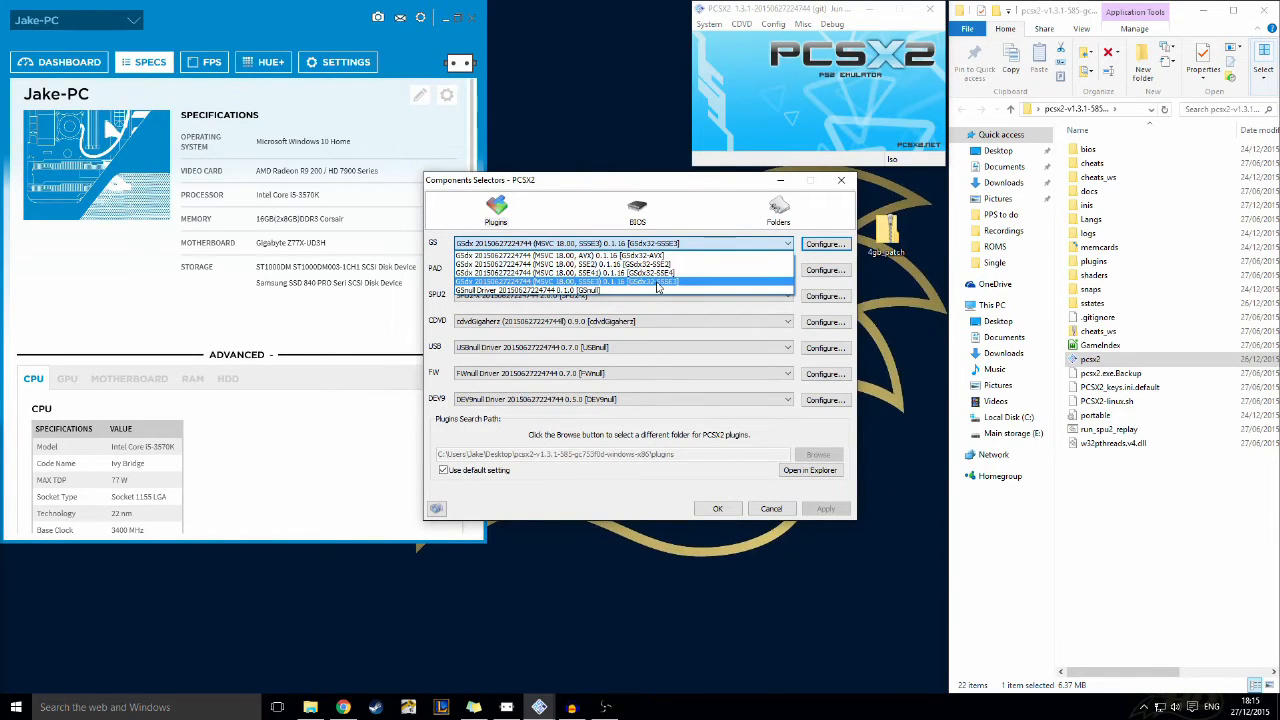
left_click(560, 280)
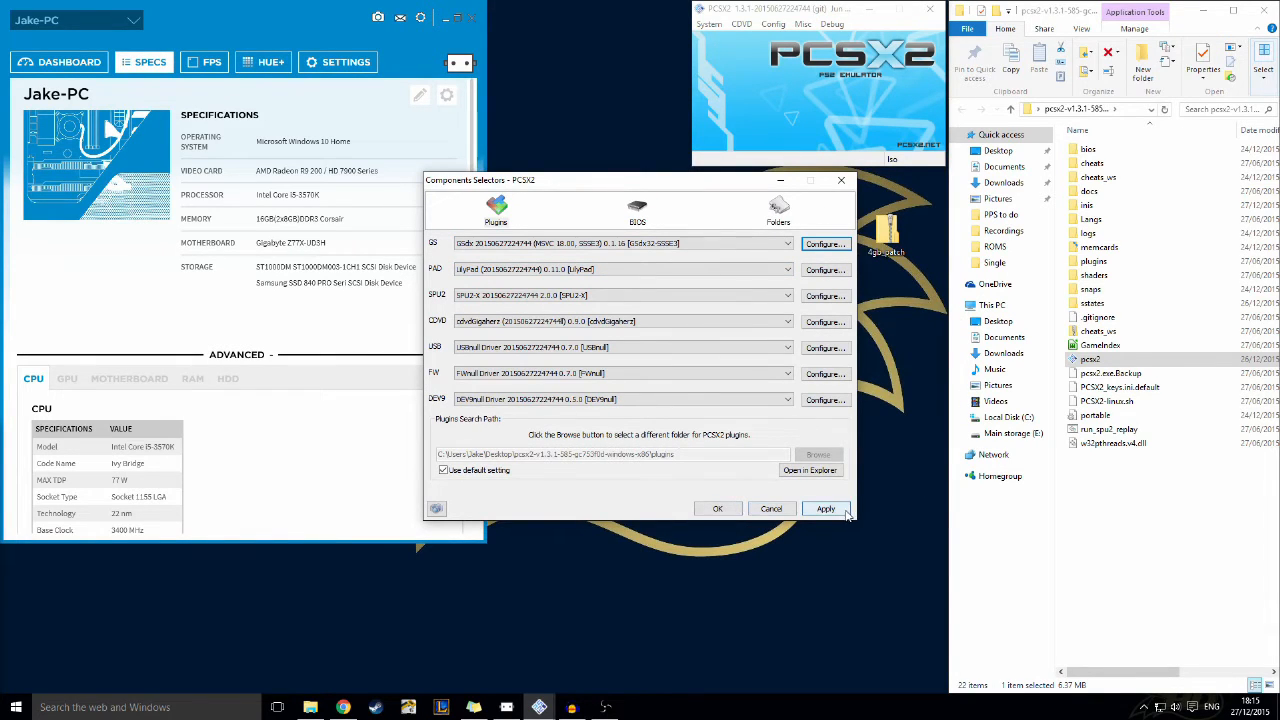
left_click(826, 508)
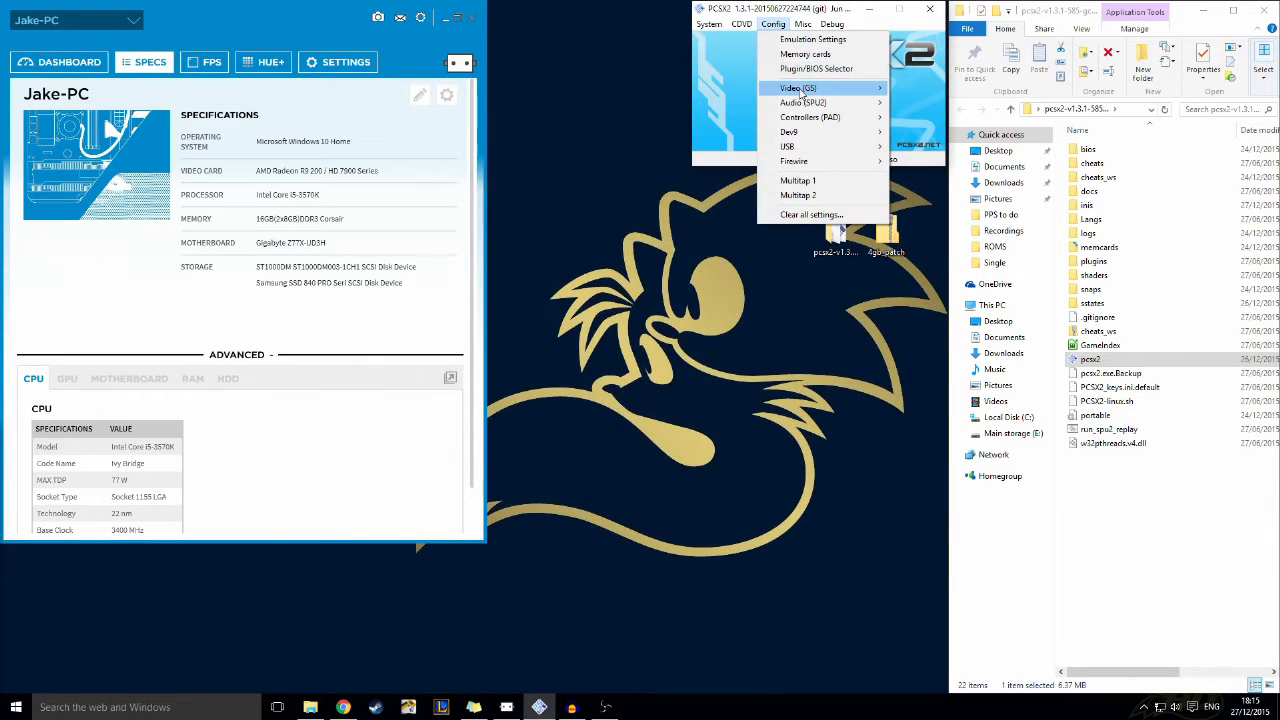
Review the GSdx hardware hacks configuration from Plugin Settings and close it with OK
left_click(796, 88)
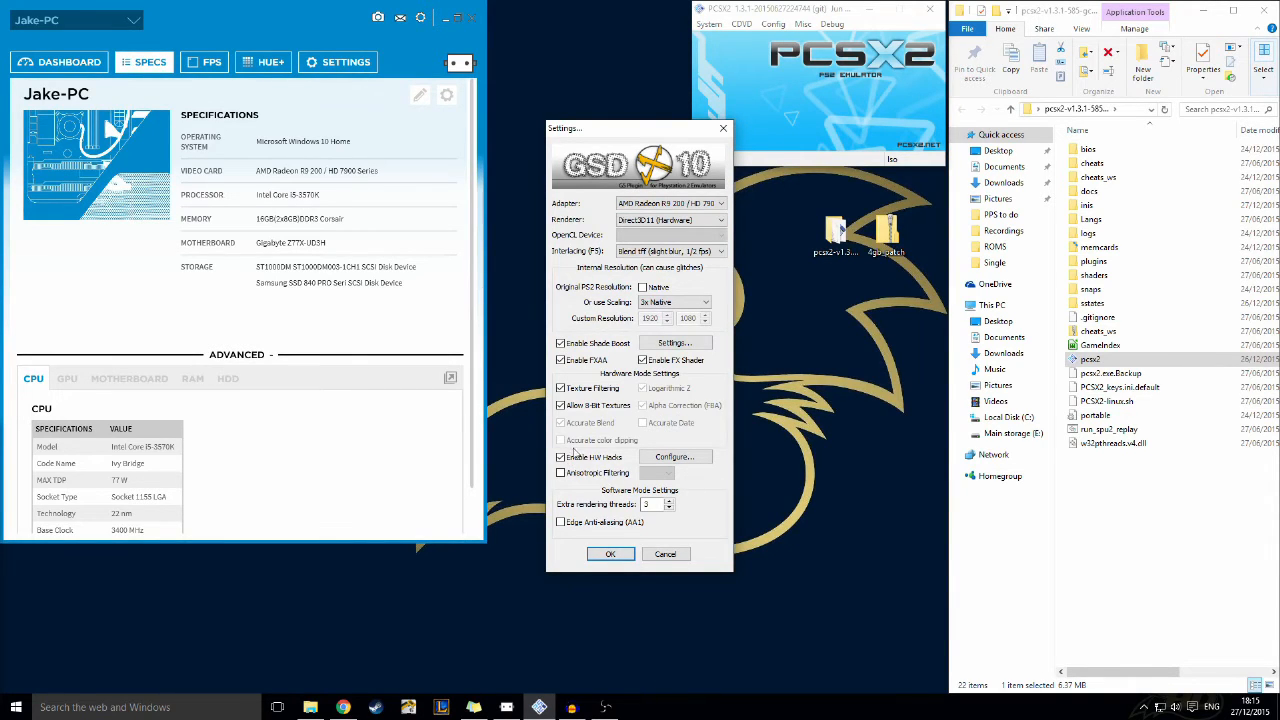
left_click(676, 456)
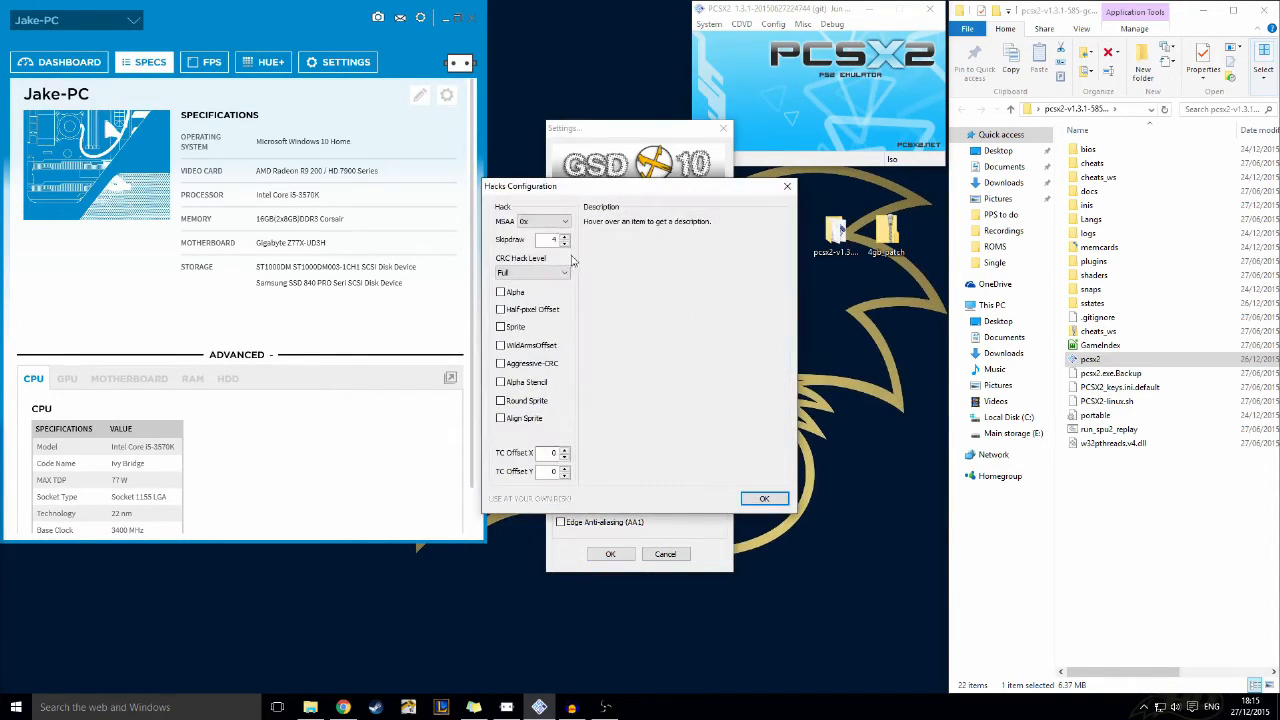
mouse_move(530, 272)
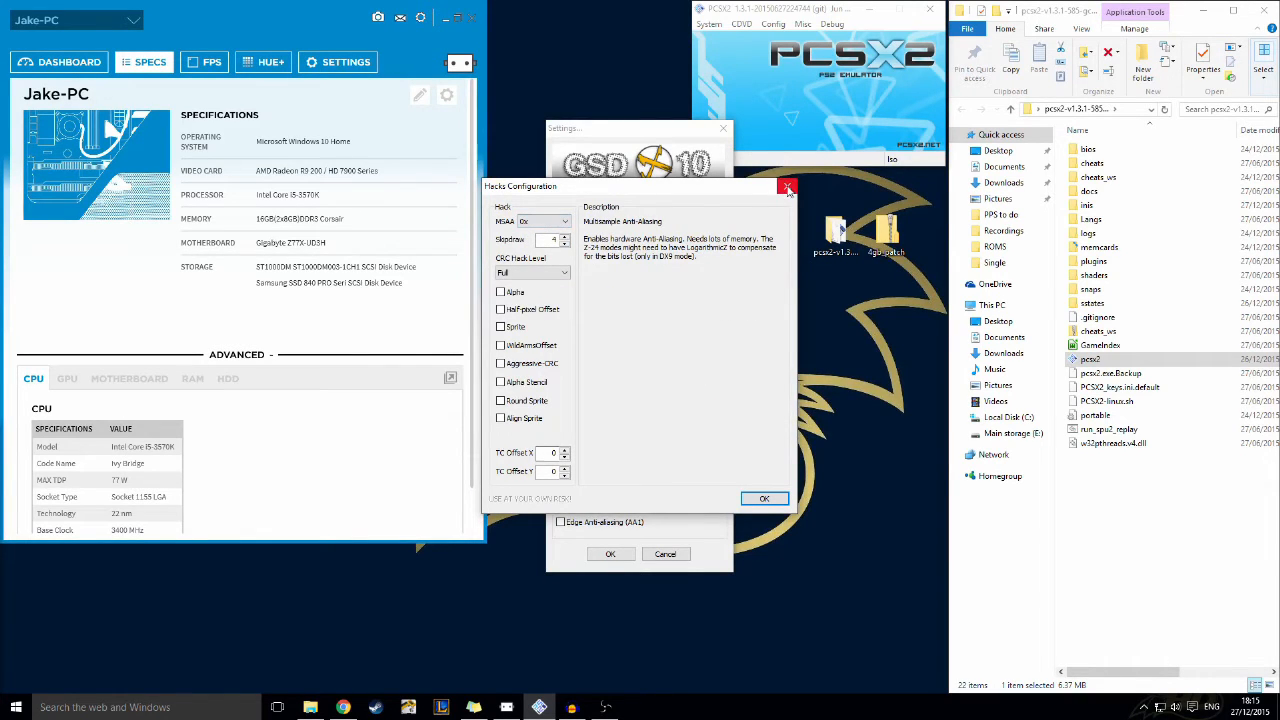
left_click(788, 188)
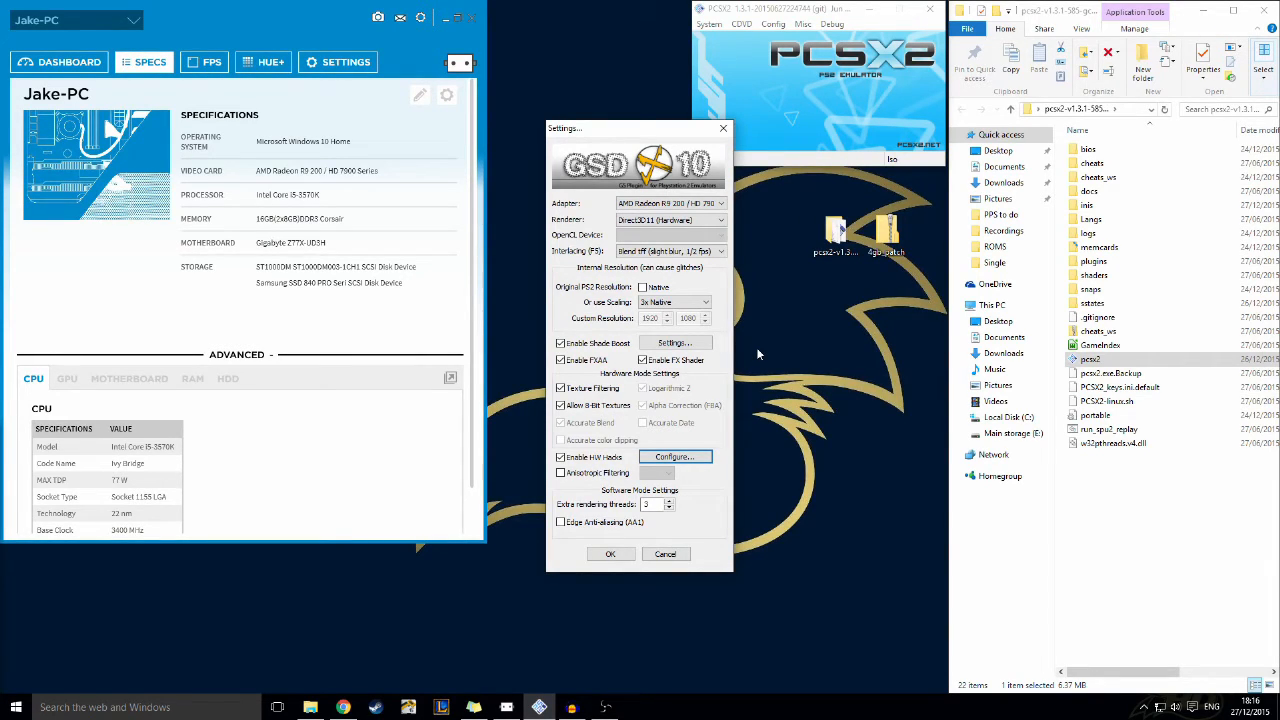
mouse_move(620, 504)
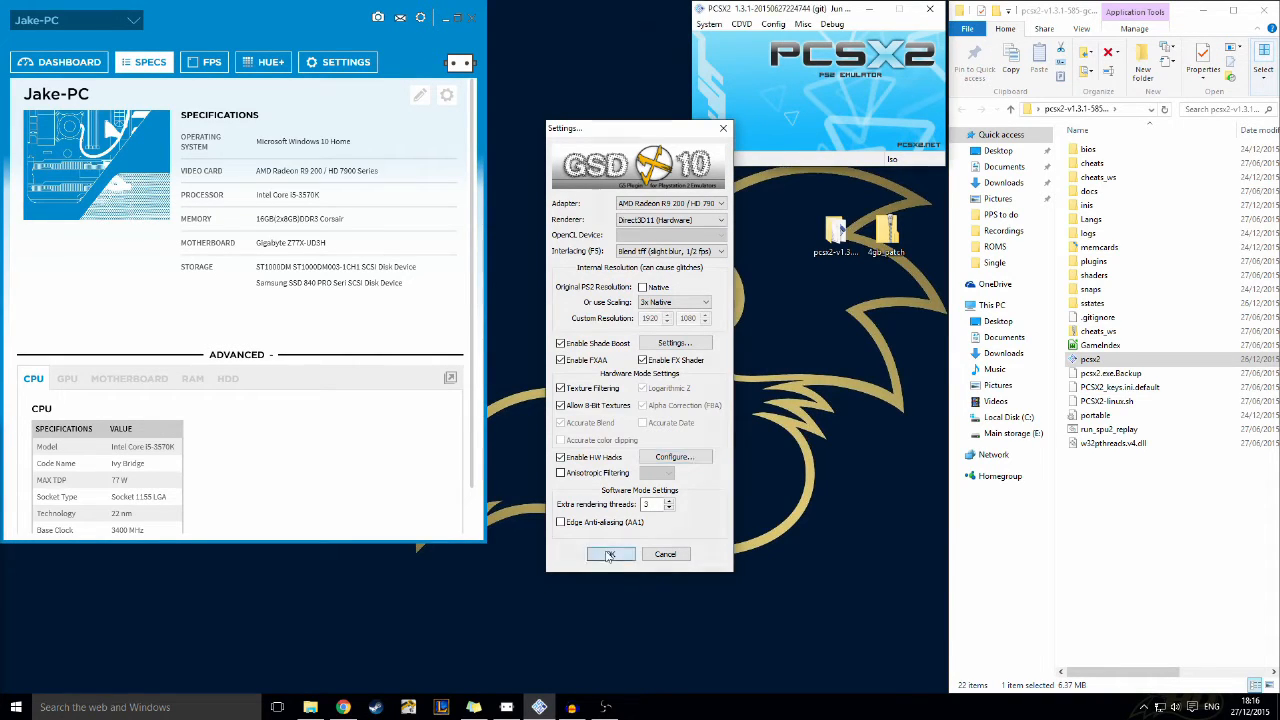
Save the GSdx settings and boot Baldur's Gate: Dark Alliance via Boot CDVD (fast)
left_click(610, 554)
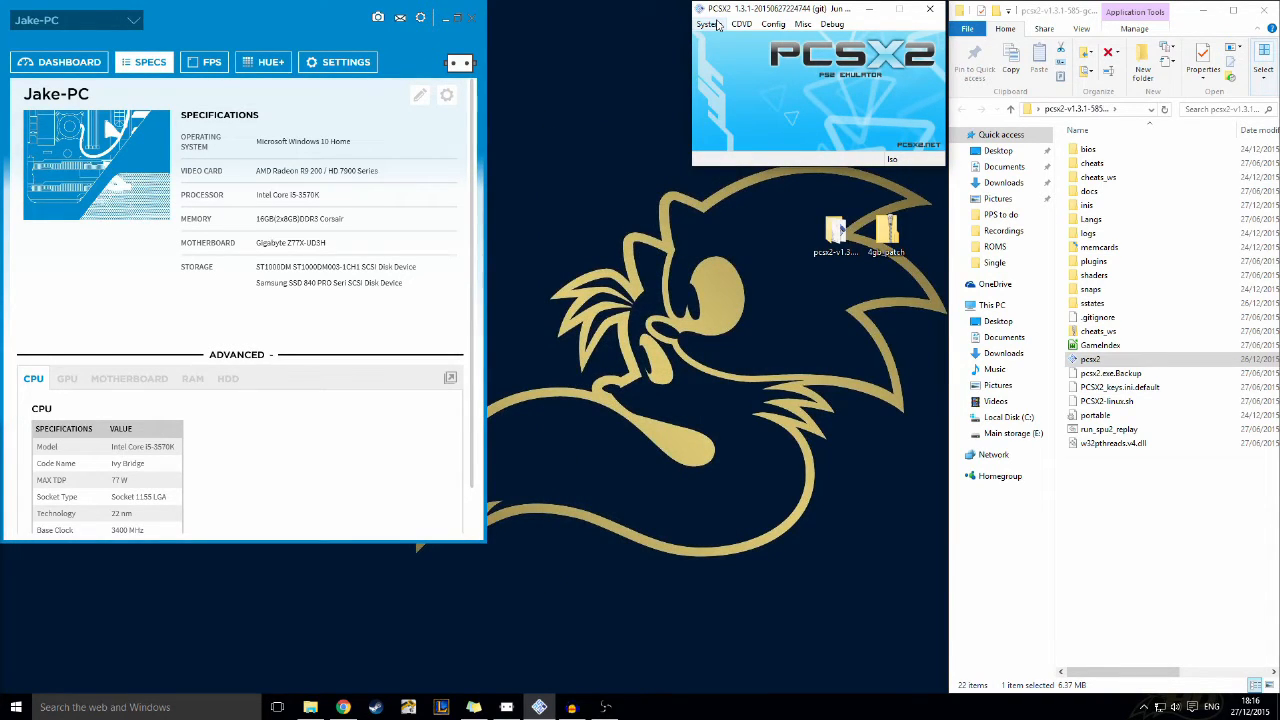
left_click(708, 24)
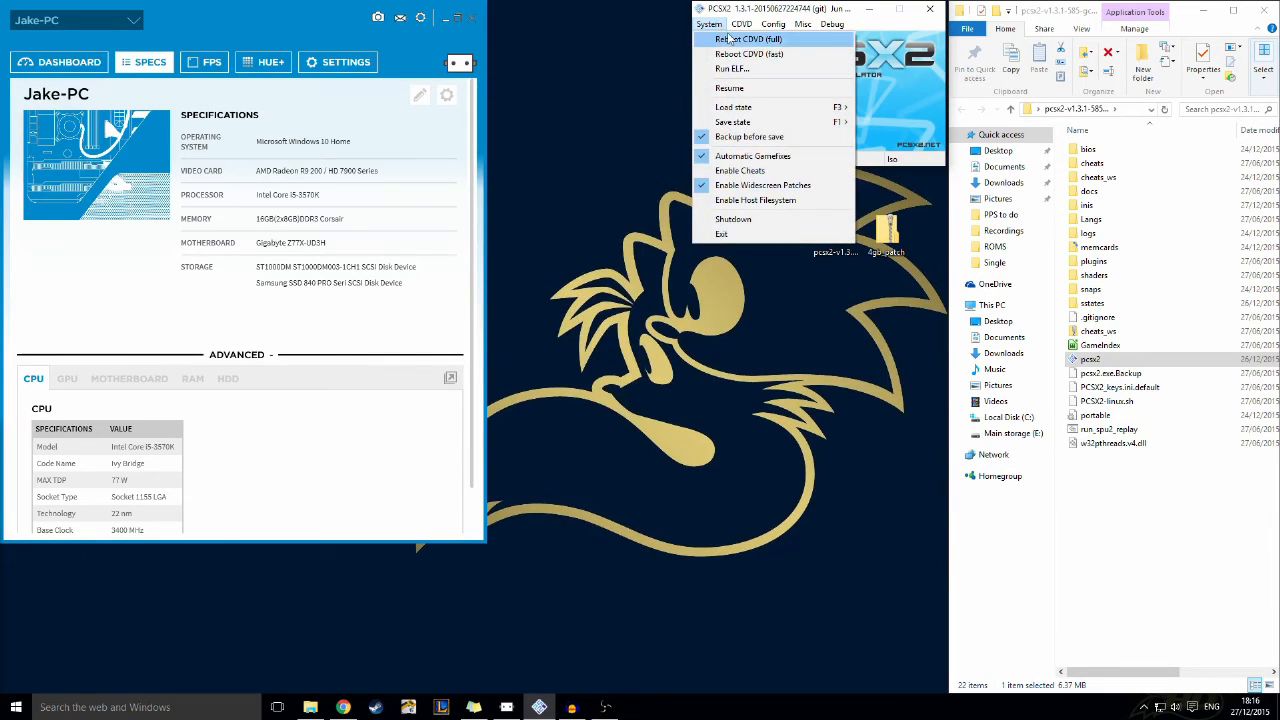
mouse_move(748, 54)
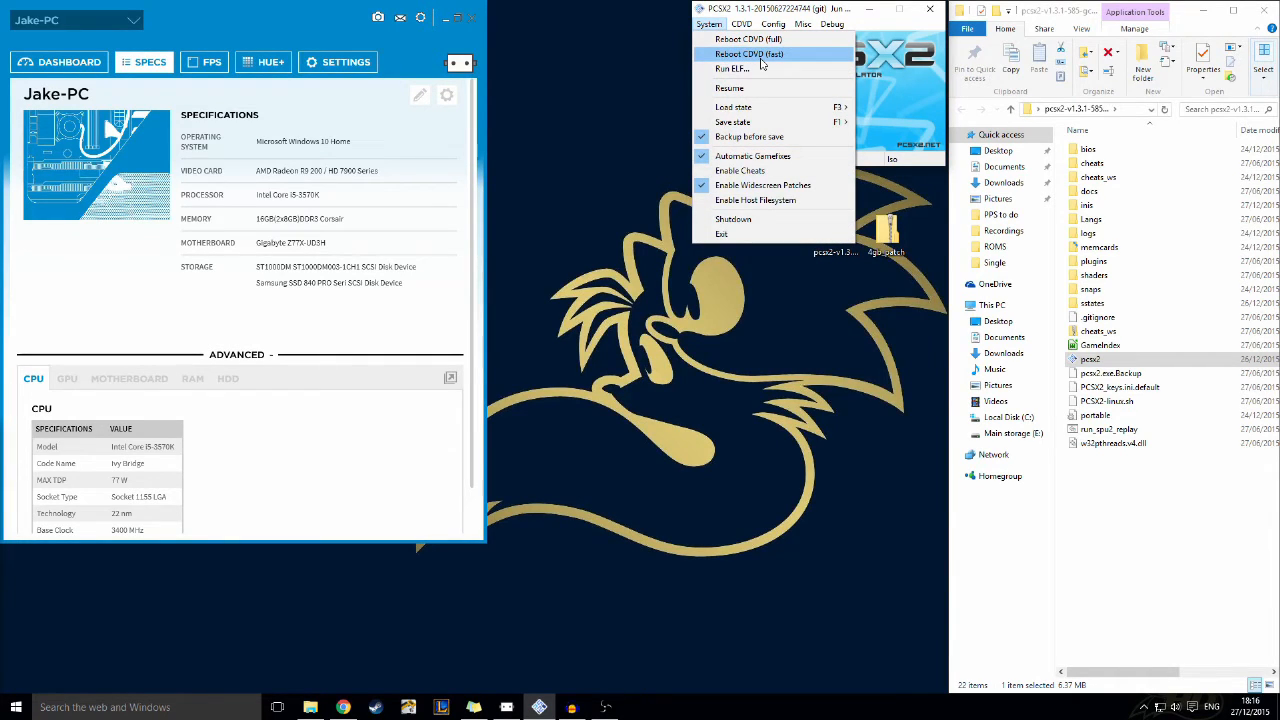
left_click(748, 40)
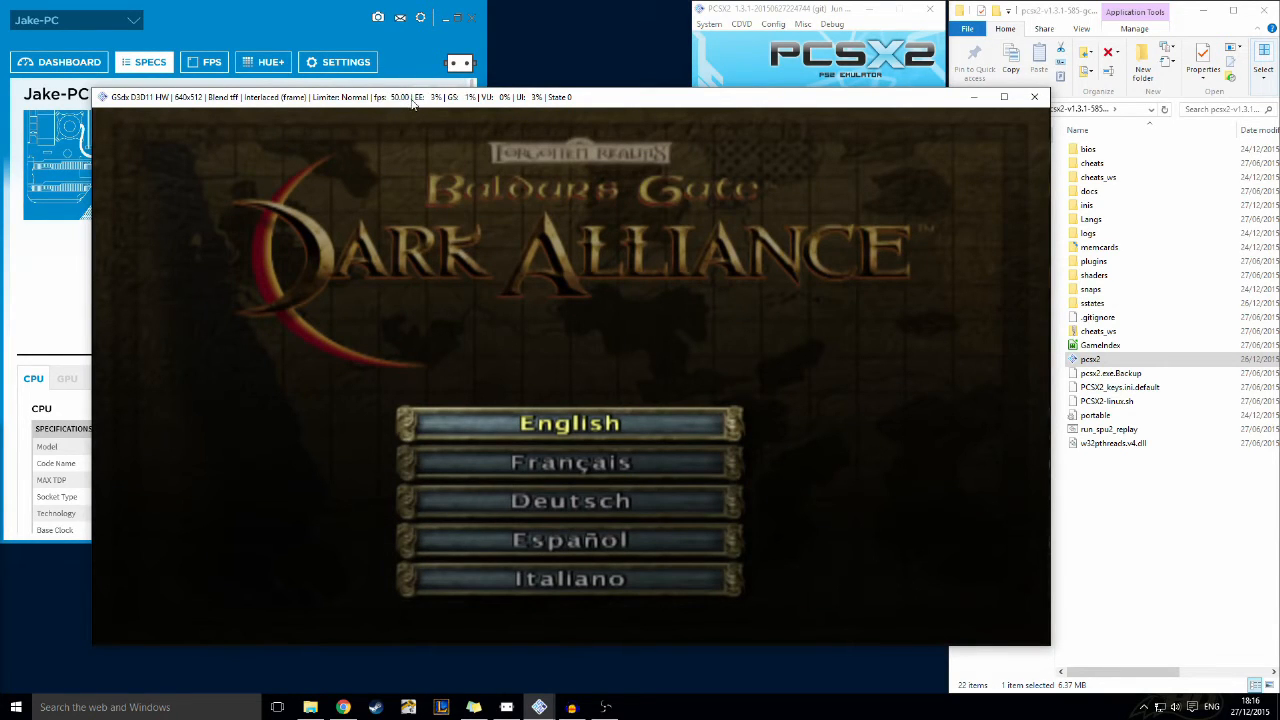
mouse_move(950, 252)
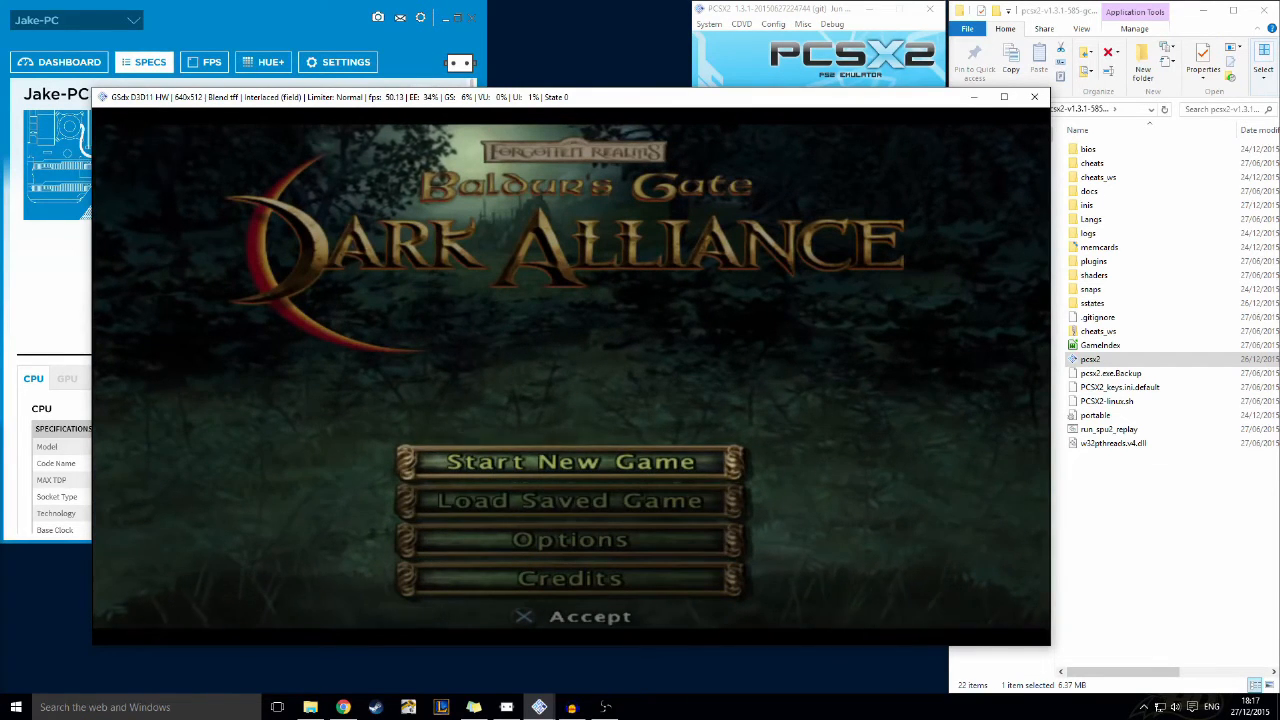
Stop emulation so only the idle PCSX2 main window remains
left_click(570, 500)
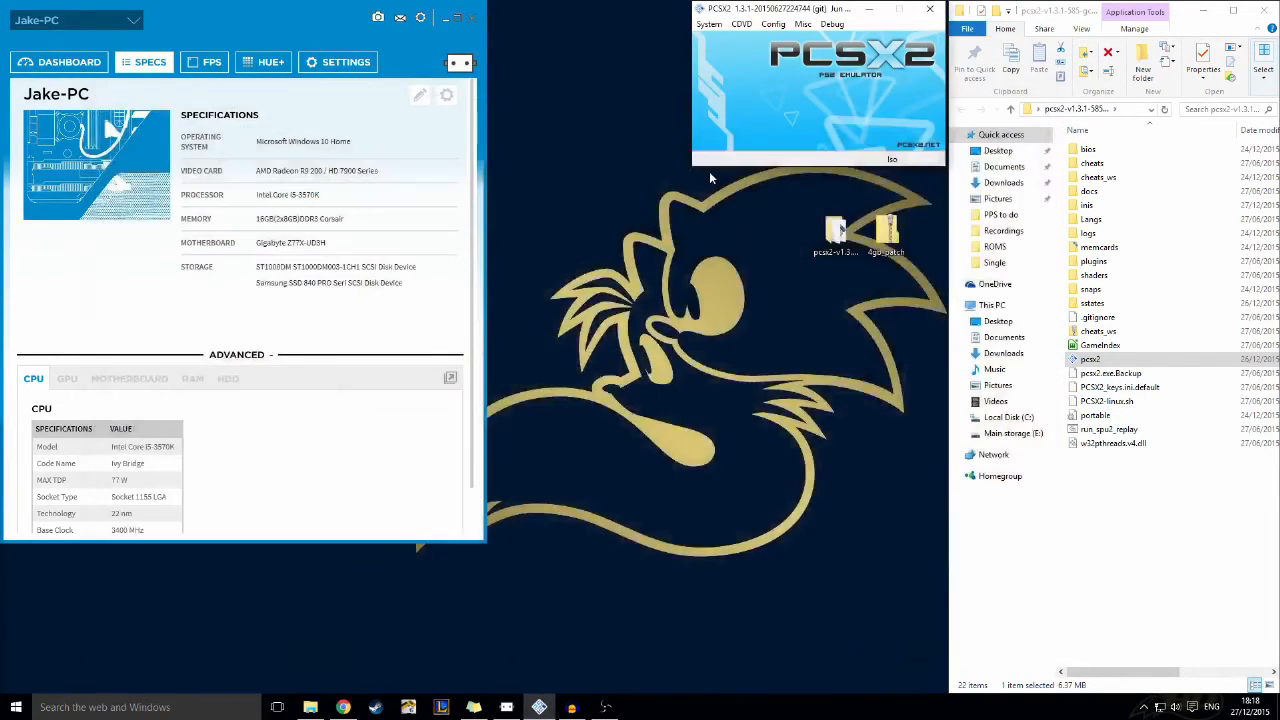
After browsing the System and CDVD menus, enable Constant frame skipping on the GS page
left_click(708, 24)
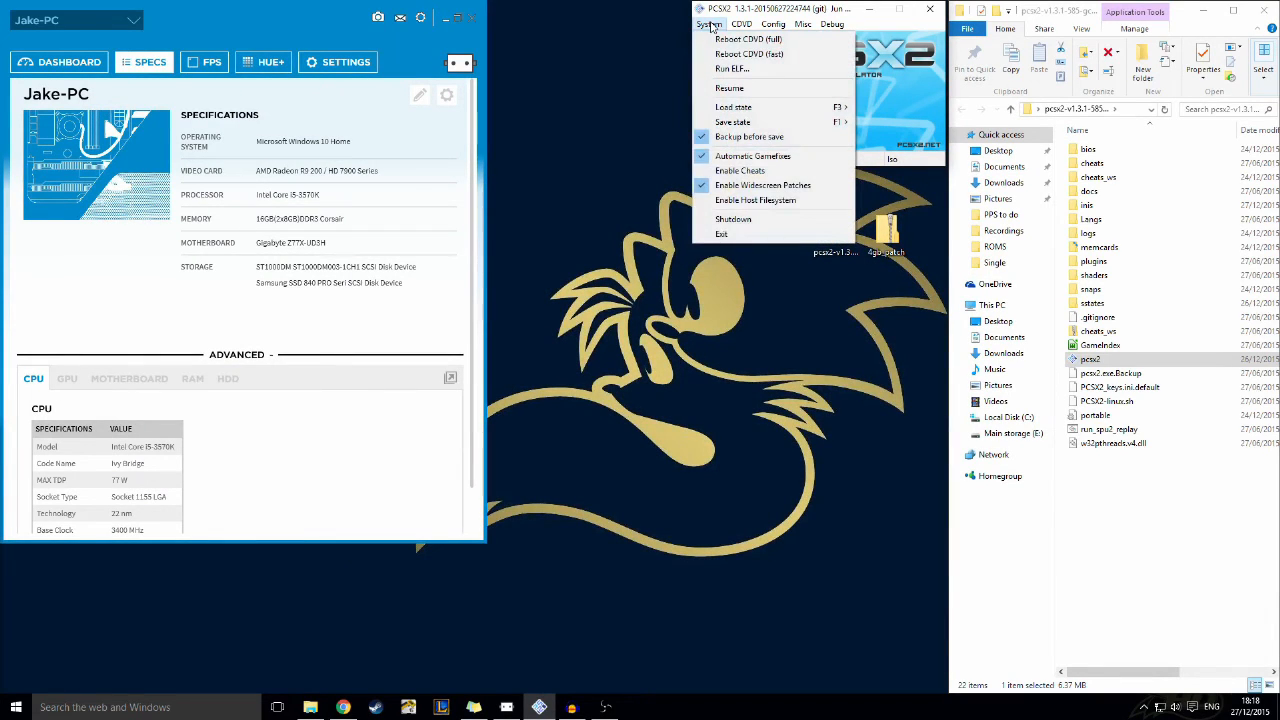
left_click(744, 24)
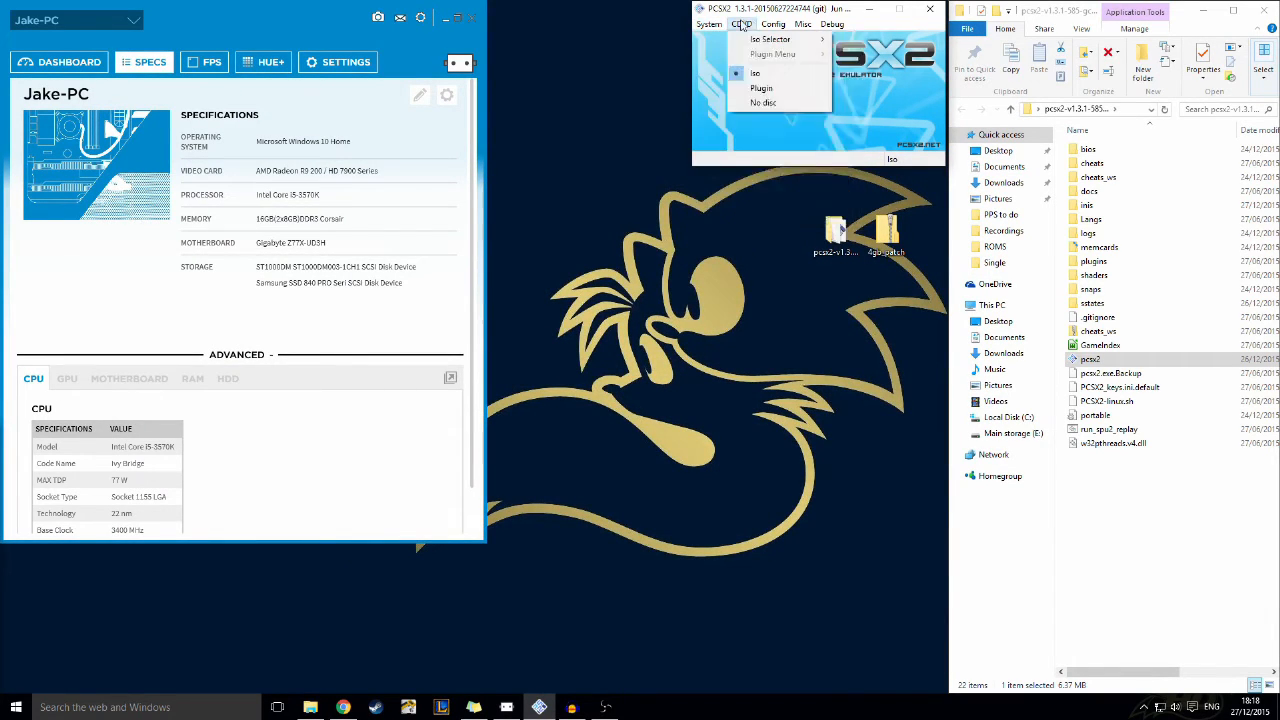
left_click(772, 24)
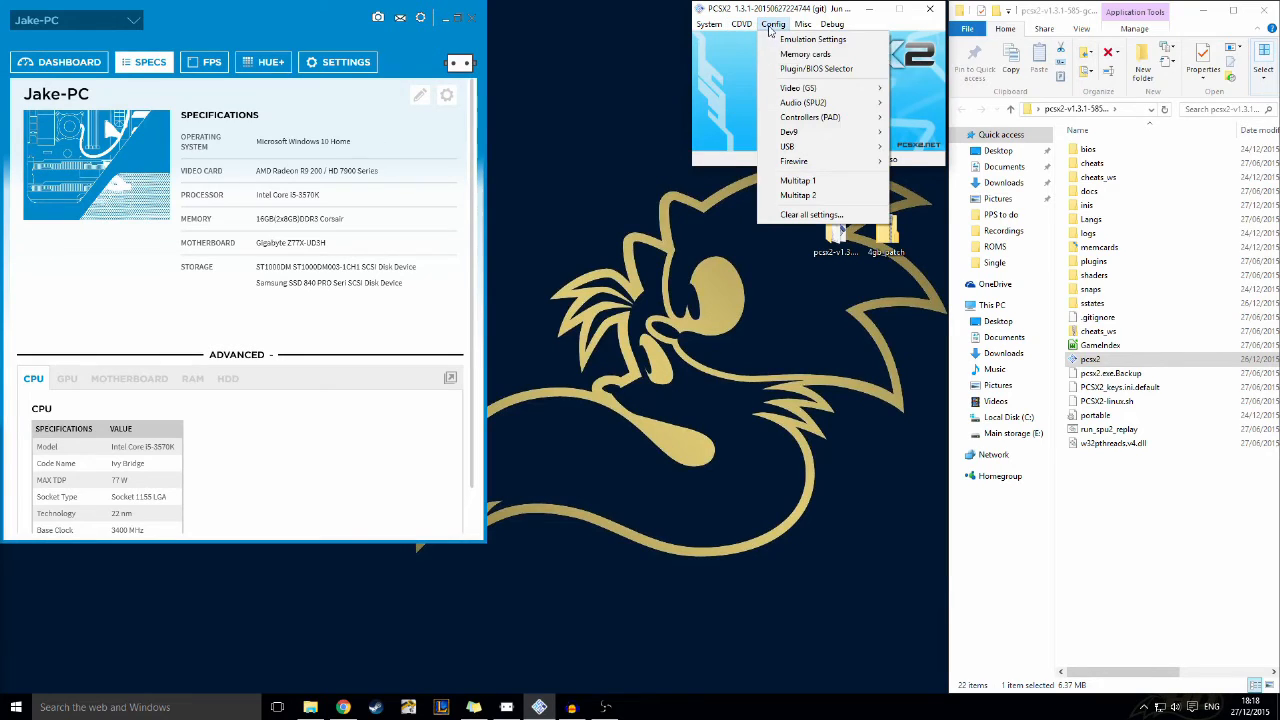
left_click(812, 40)
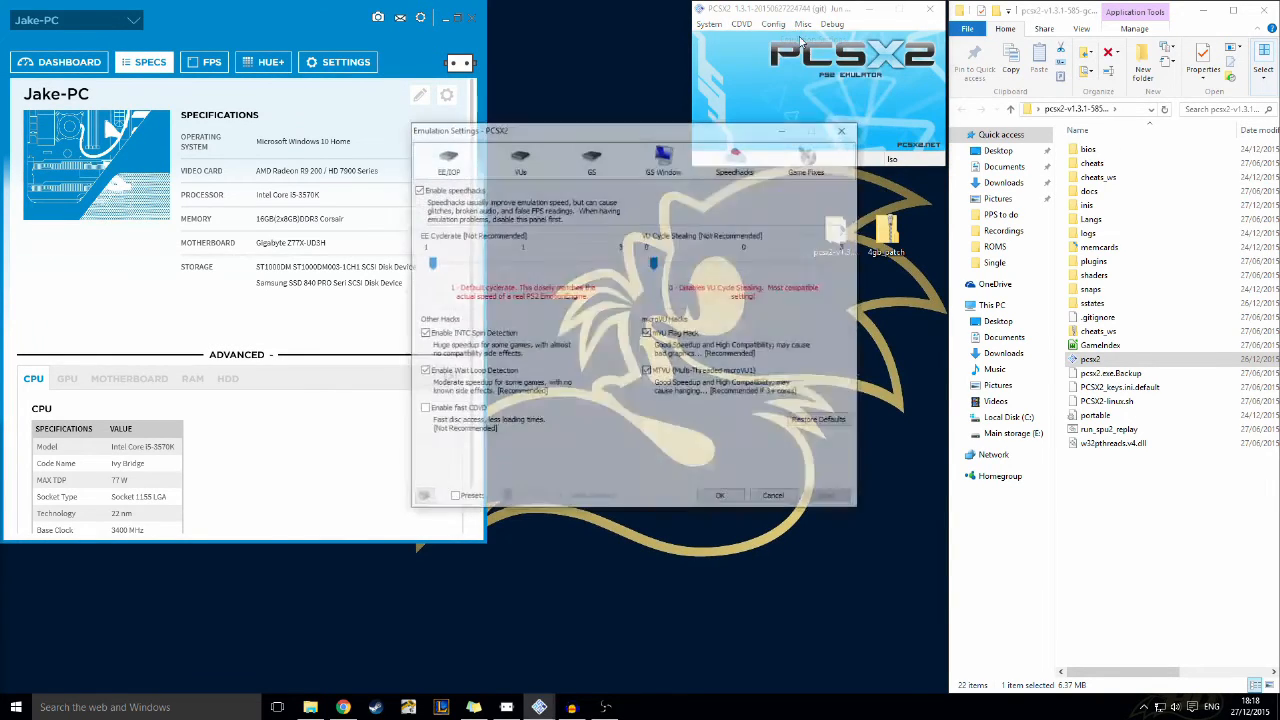
left_click(664, 158)
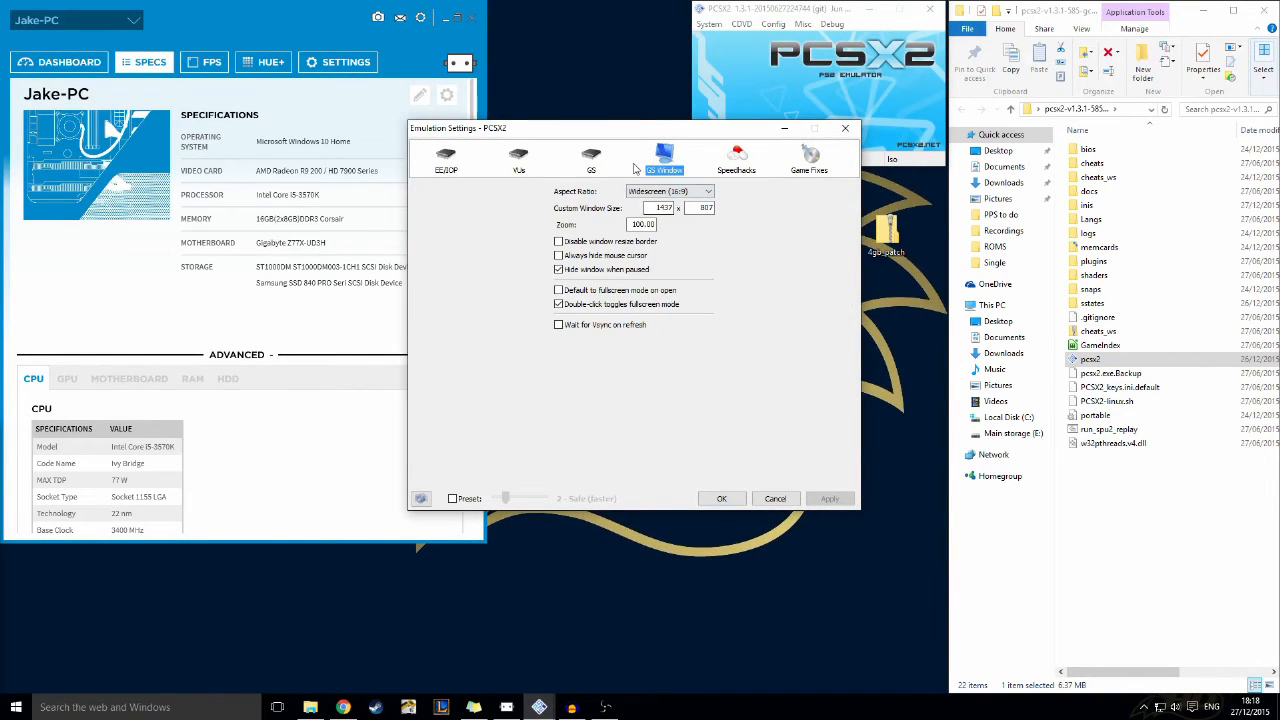
left_click(592, 160)
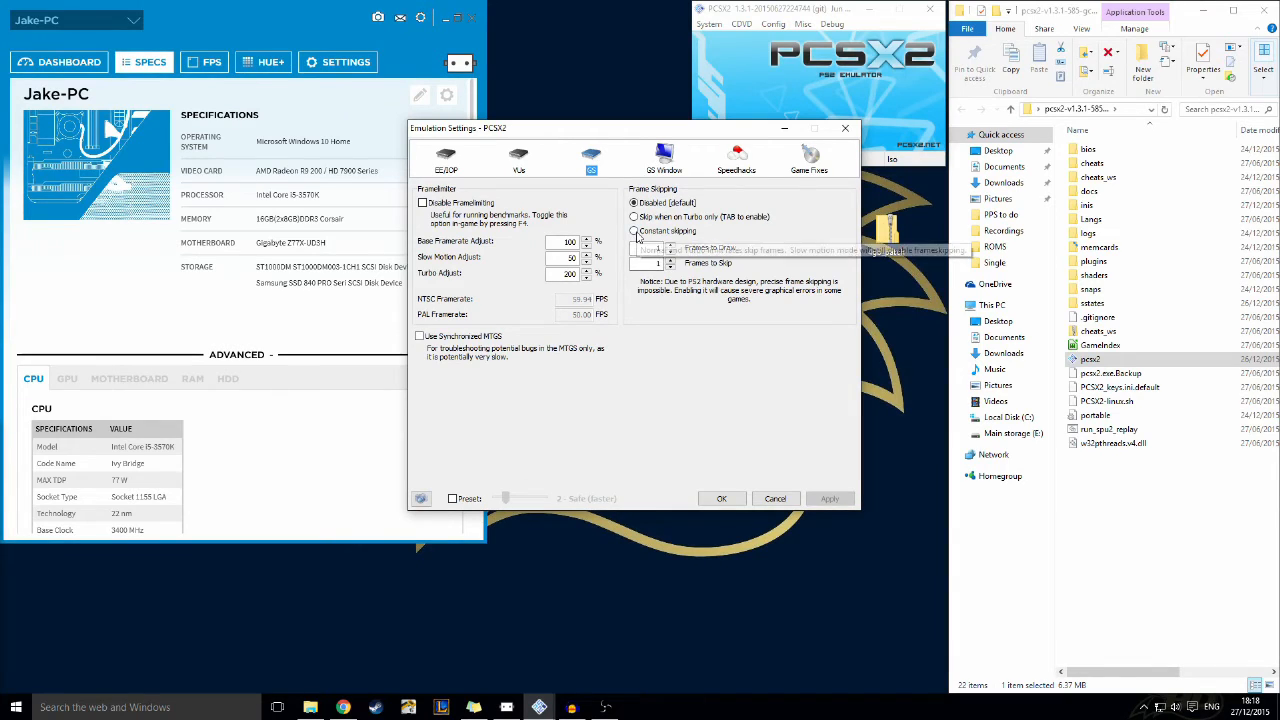
left_click(632, 232)
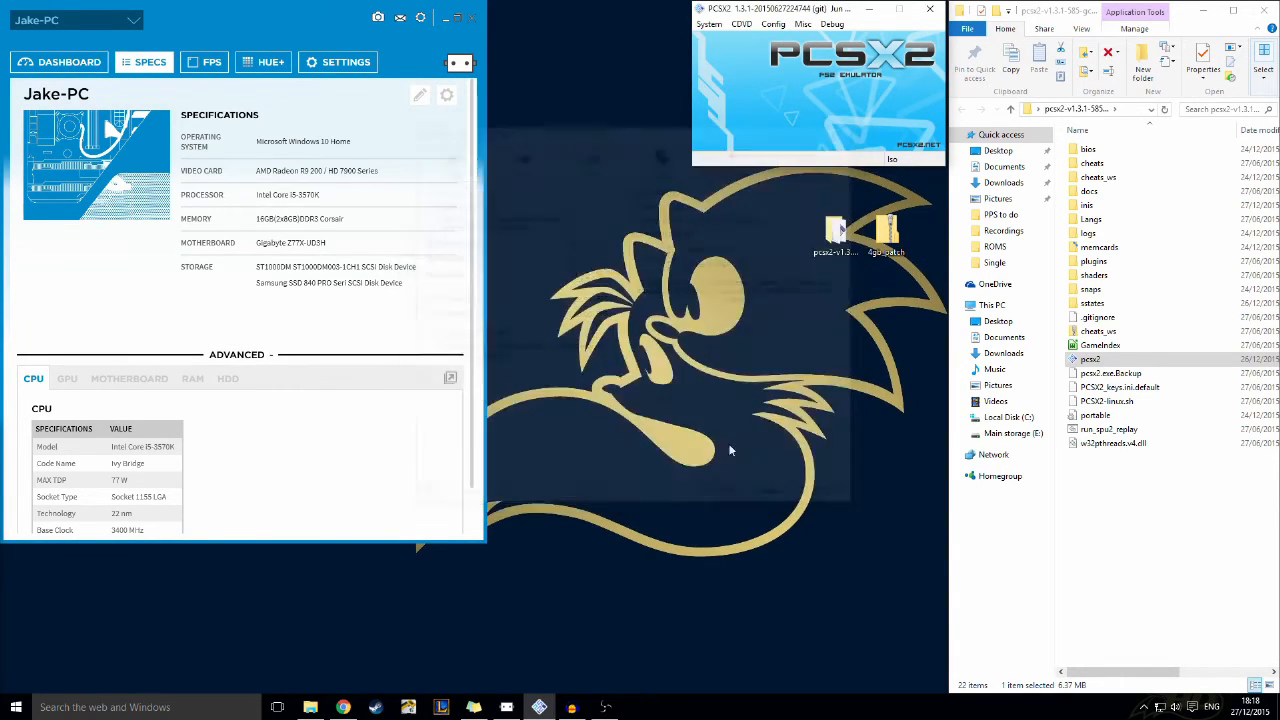
Bring up the System commands and hover over Boot CDVD (fast)
left_click(708, 24)
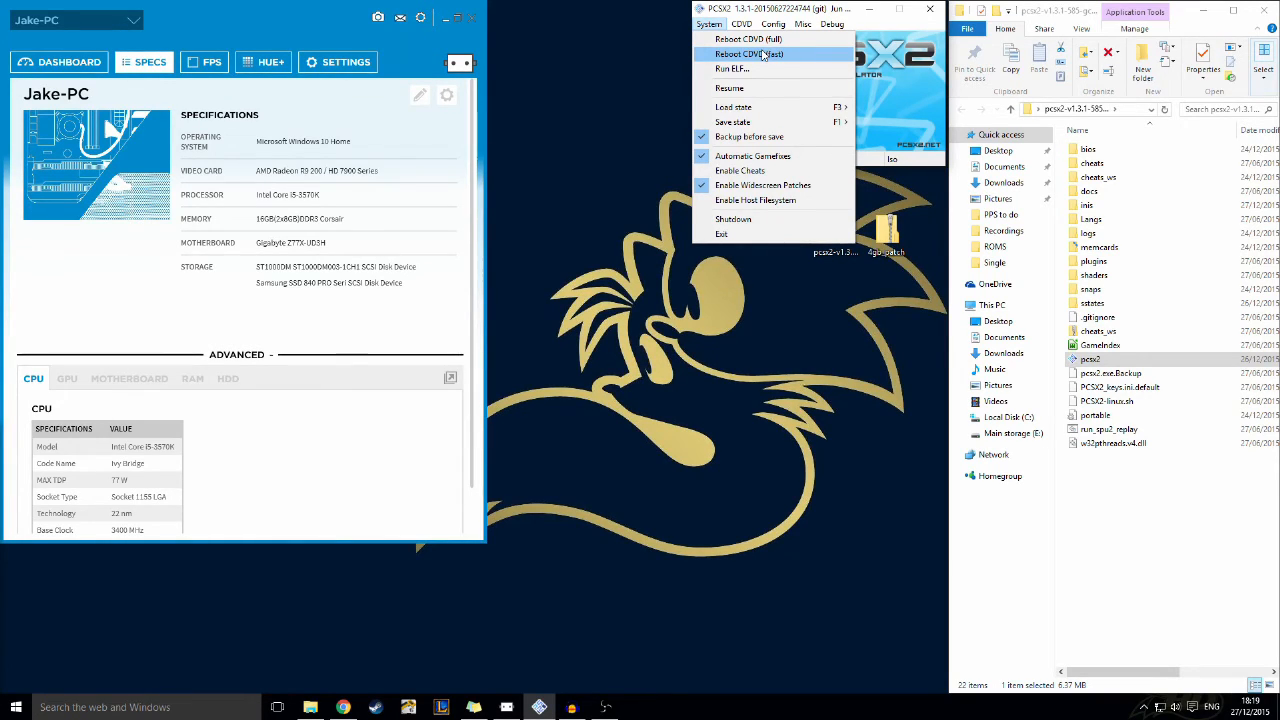
Boot the disc with Boot CDVD (fast), run the game, then close it back to the main window
left_click(748, 54)
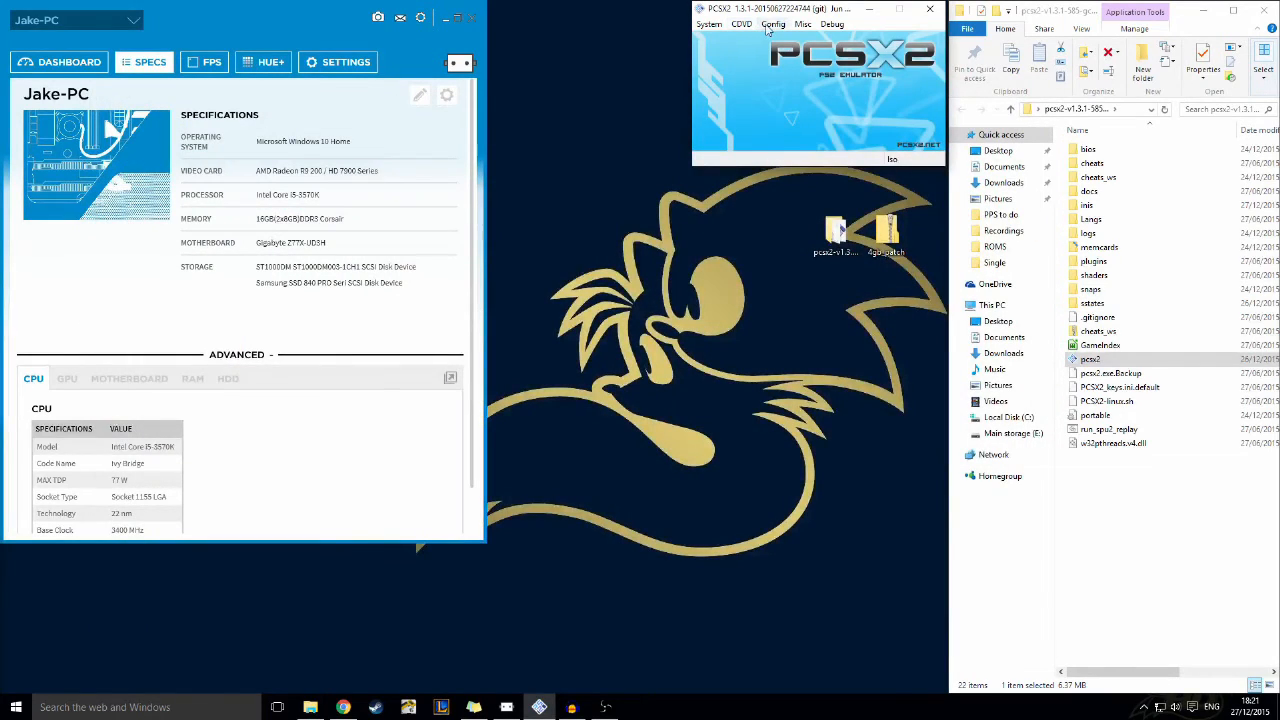
left_click(772, 24)
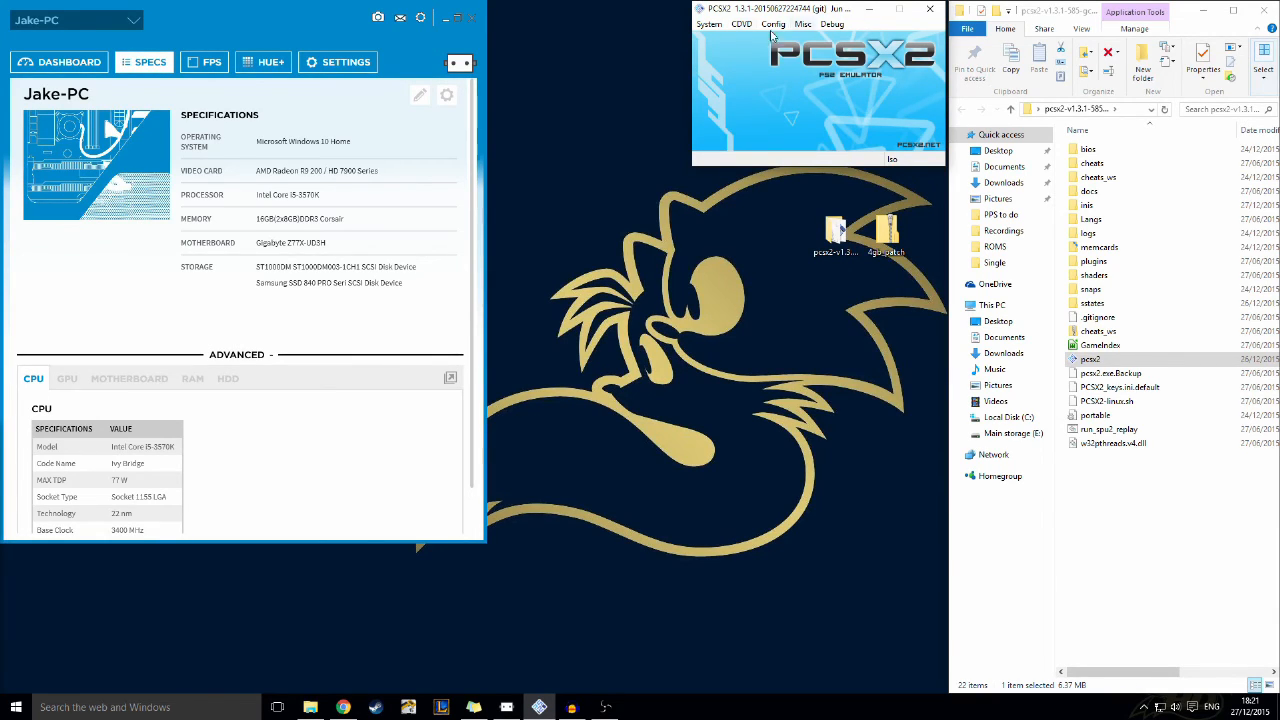
left_click(772, 24)
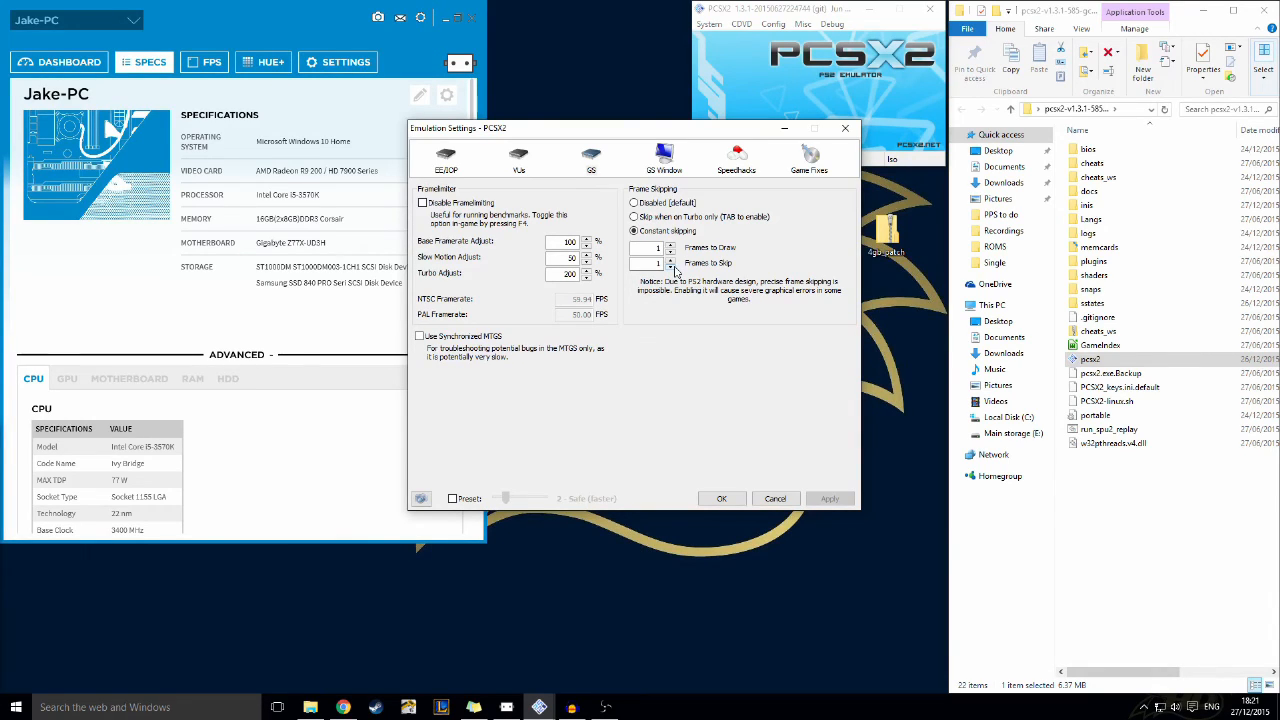
mouse_move(696, 276)
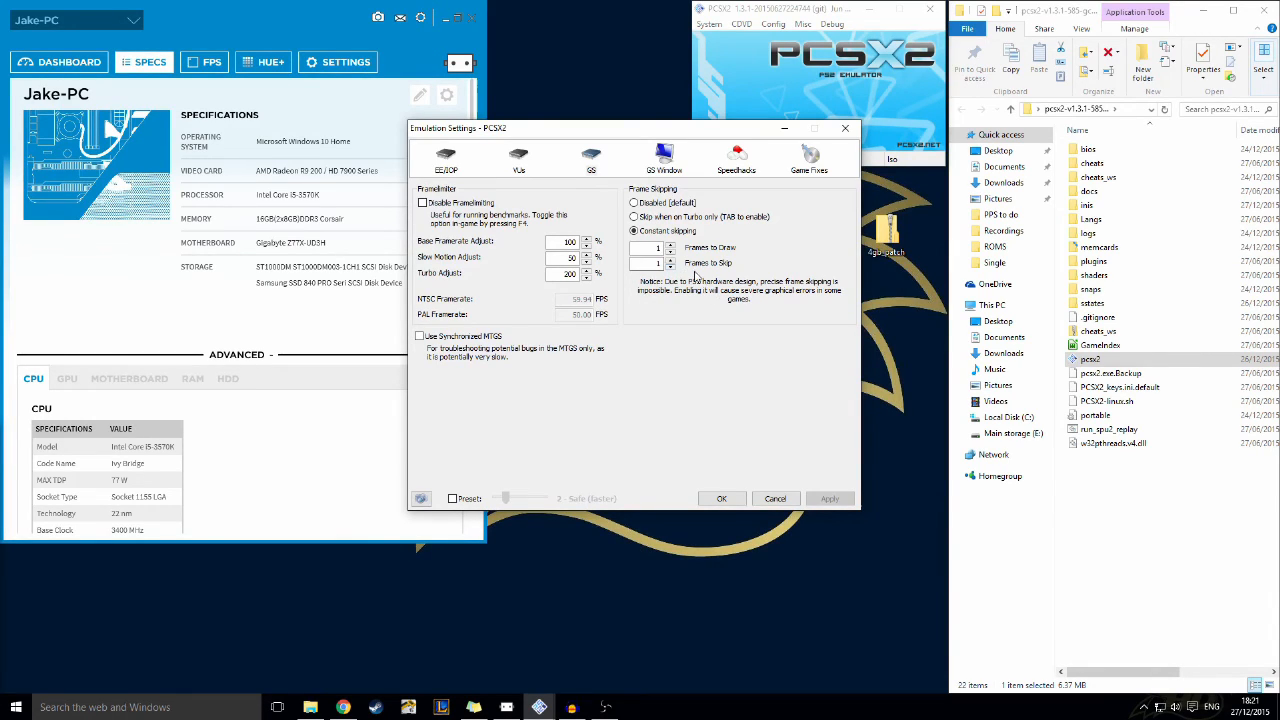
mouse_move(724, 298)
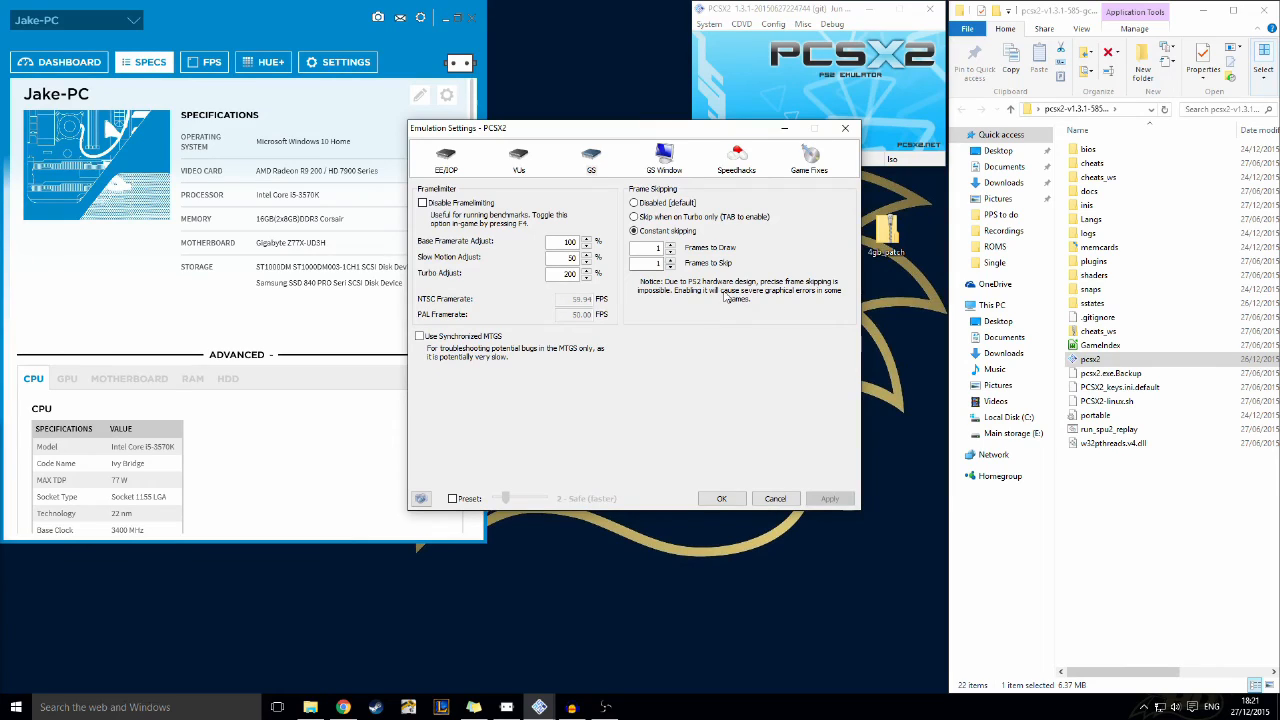
mouse_move(704, 388)
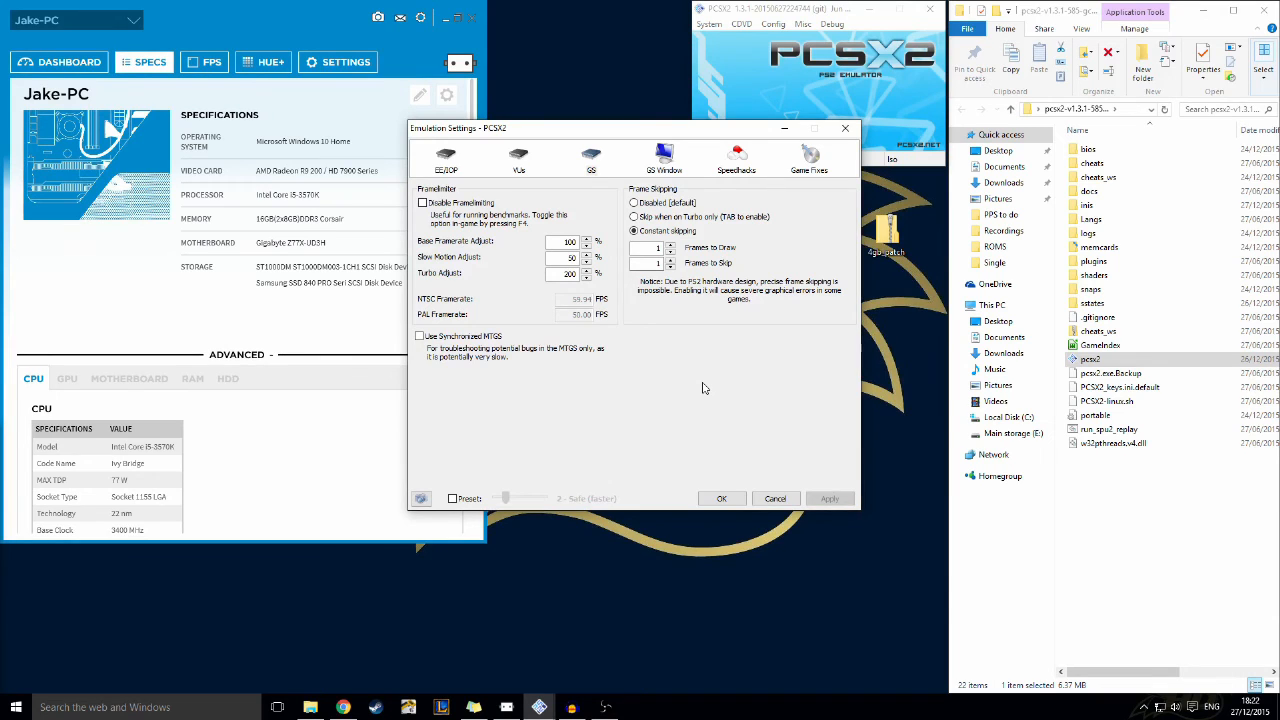
mouse_move(616, 372)
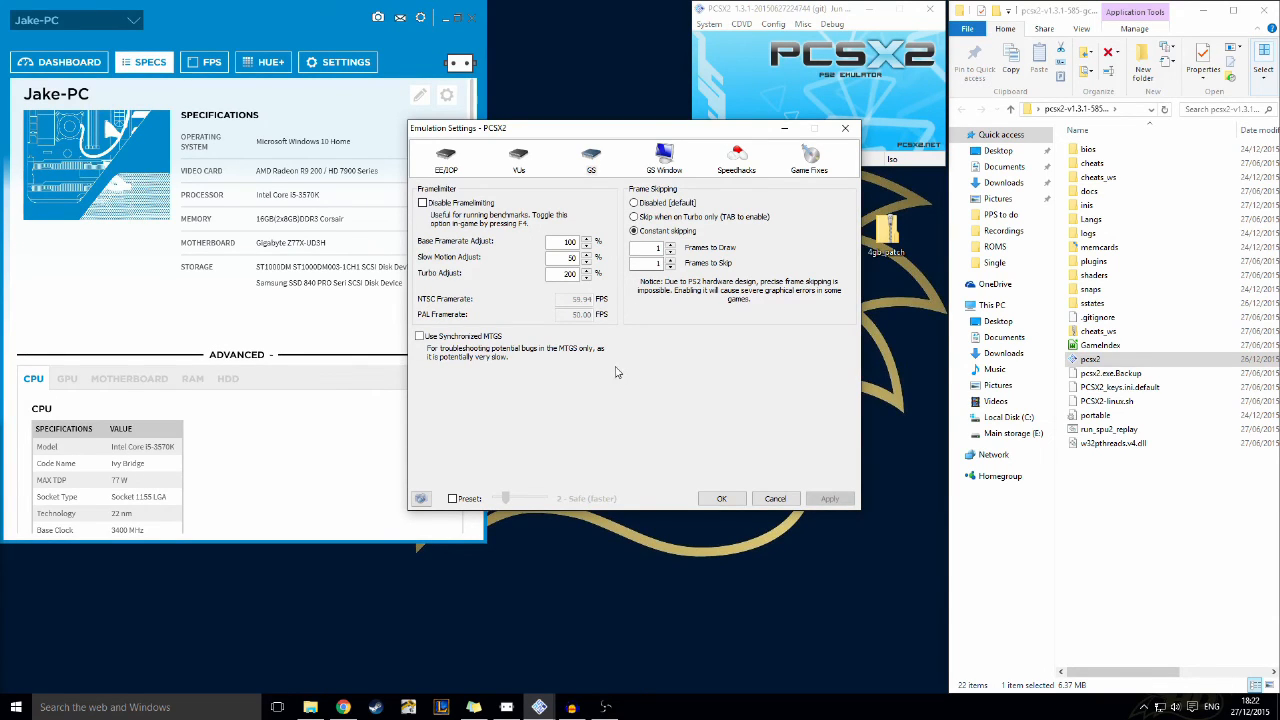